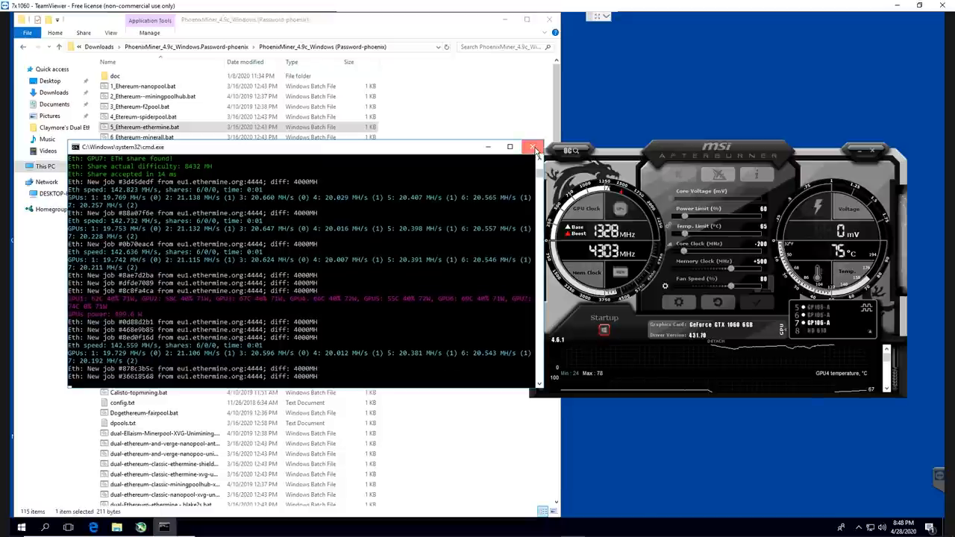
Stop the Ethereum miner, launch the Callisto 2miners batch file, then move to the 1080 Ti rig
{"action": "left_click", "coordinate": [531, 146]}
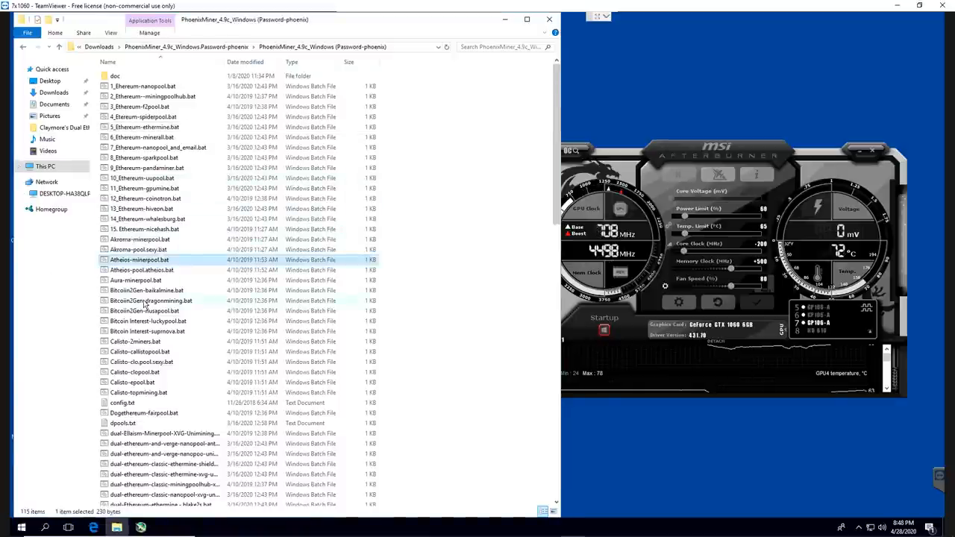
{"action": "double_click", "coordinate": [149, 300]}
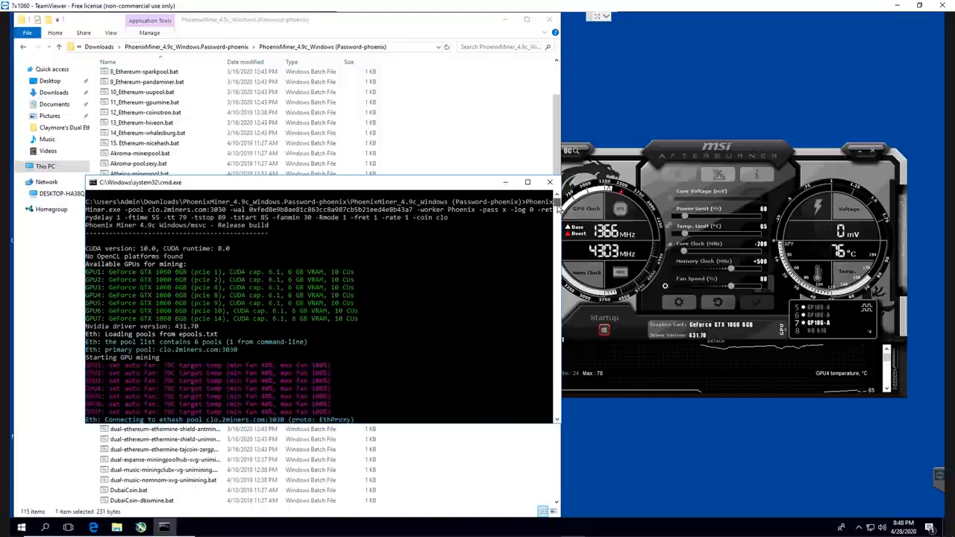
{"action": "scroll", "scroll_direction": "down", "scroll_amount": 3}
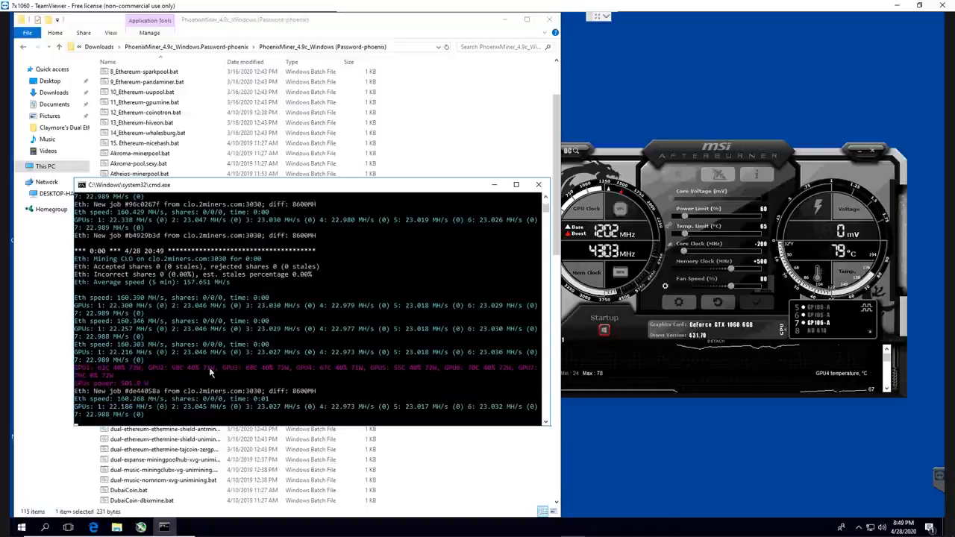
{"action": "left_click", "coordinate": [539, 185]}
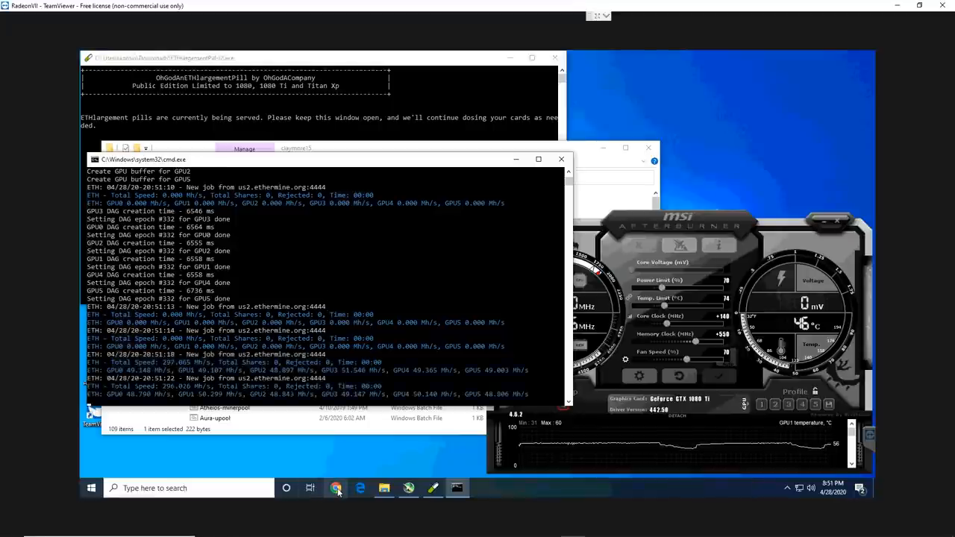
{"action": "left_click", "coordinate": [336, 487]}
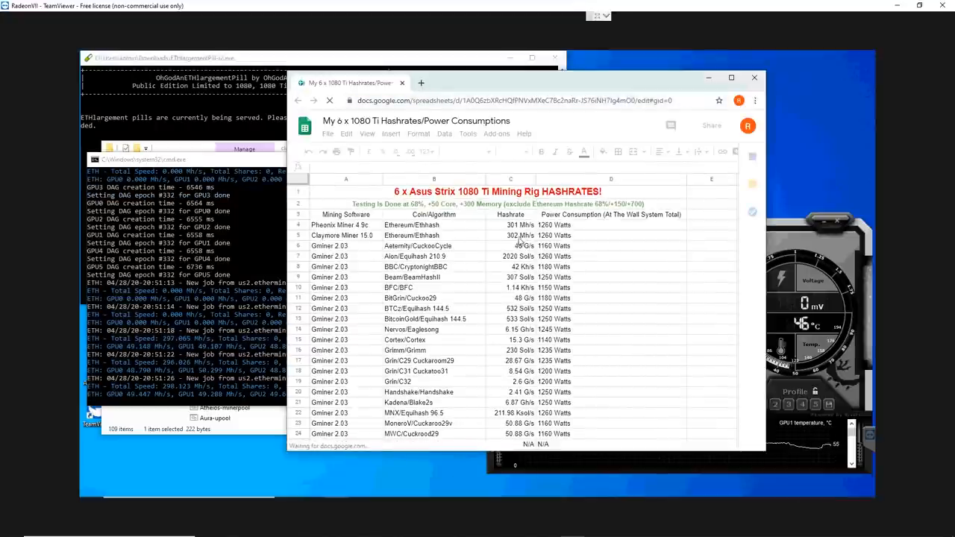
{"action": "left_click", "coordinate": [510, 236]}
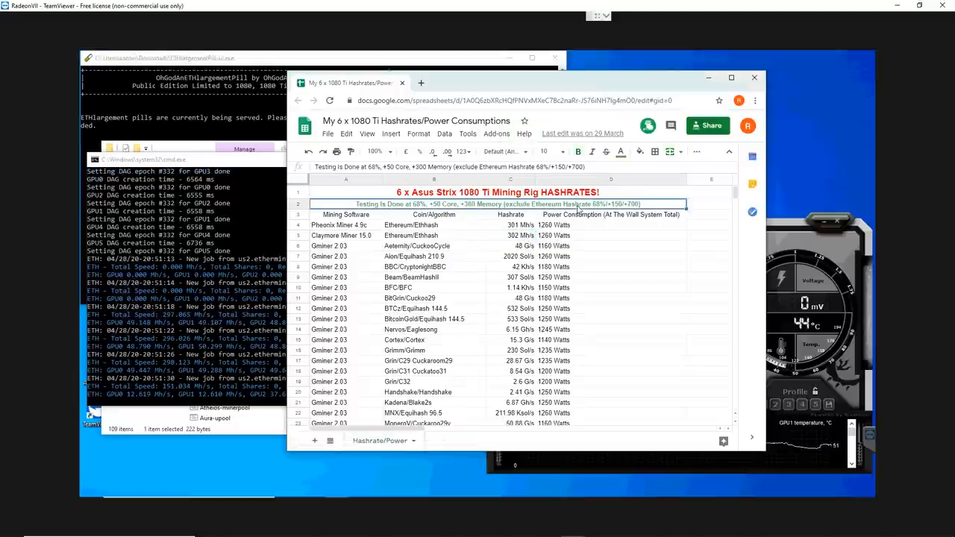
{"action": "mouse_move", "coordinate": [689, 93]}
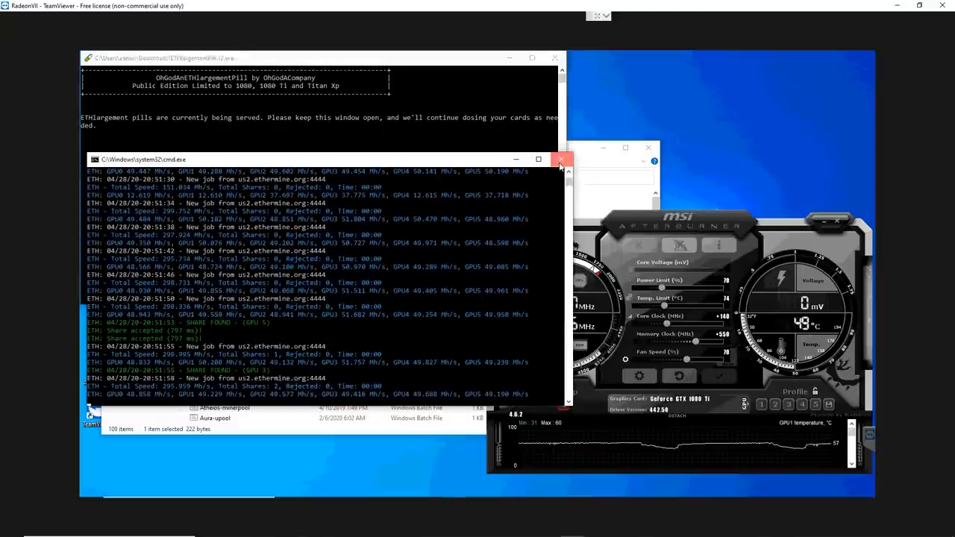
Bring the claymore15 folder forward and locate the Callisto pool batch file
{"action": "left_click", "coordinate": [561, 160]}
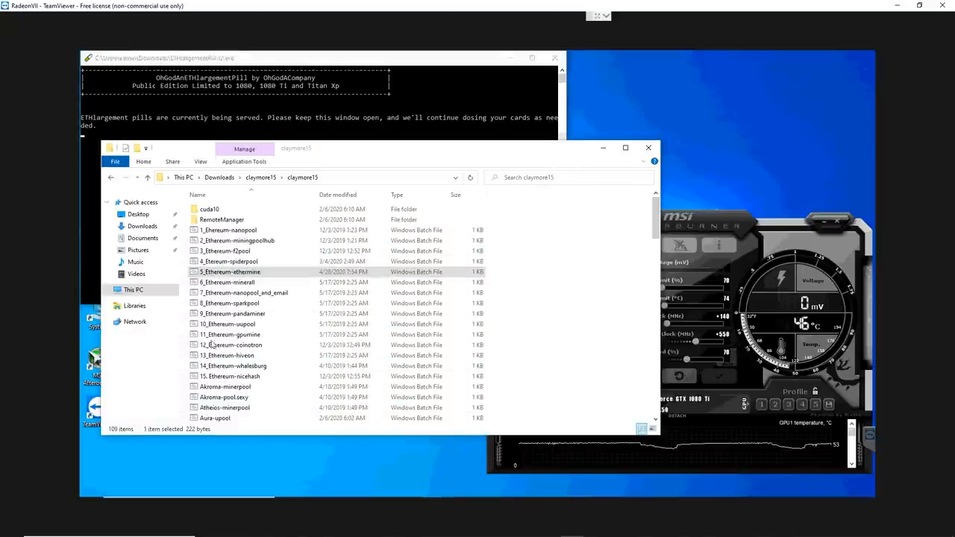
{"action": "scroll", "scroll_direction": "down", "scroll_amount": 3}
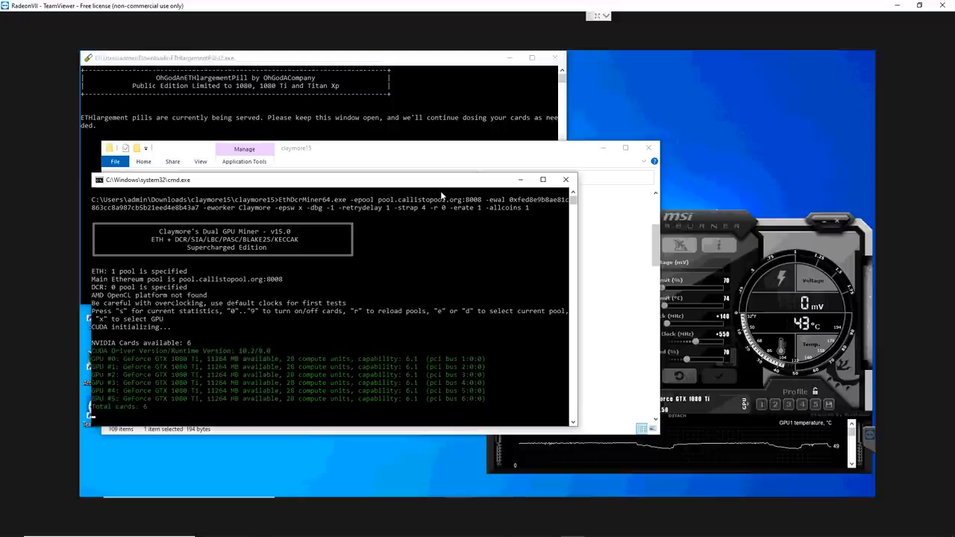
{"action": "mouse_move", "coordinate": [373, 249]}
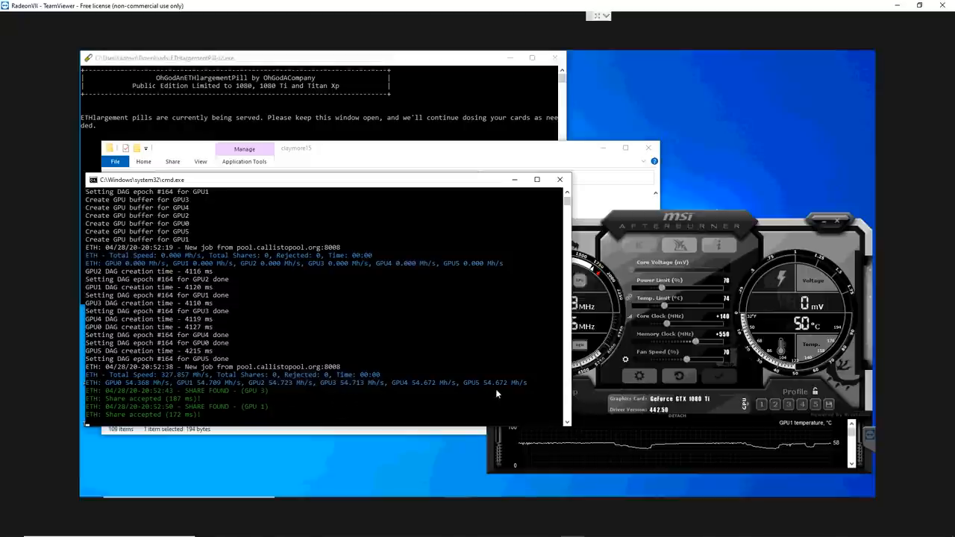
{"action": "mouse_move", "coordinate": [300, 391]}
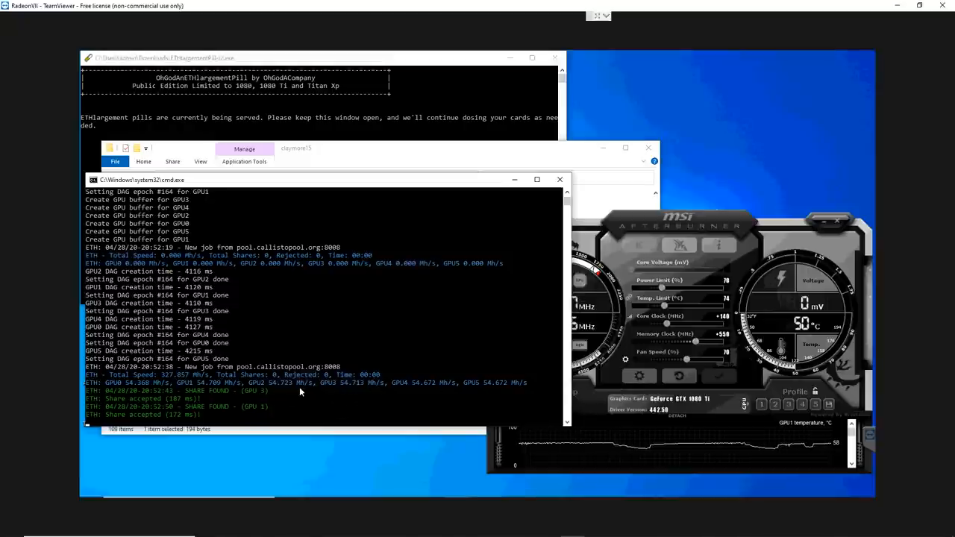
{"action": "mouse_move", "coordinate": [559, 179]}
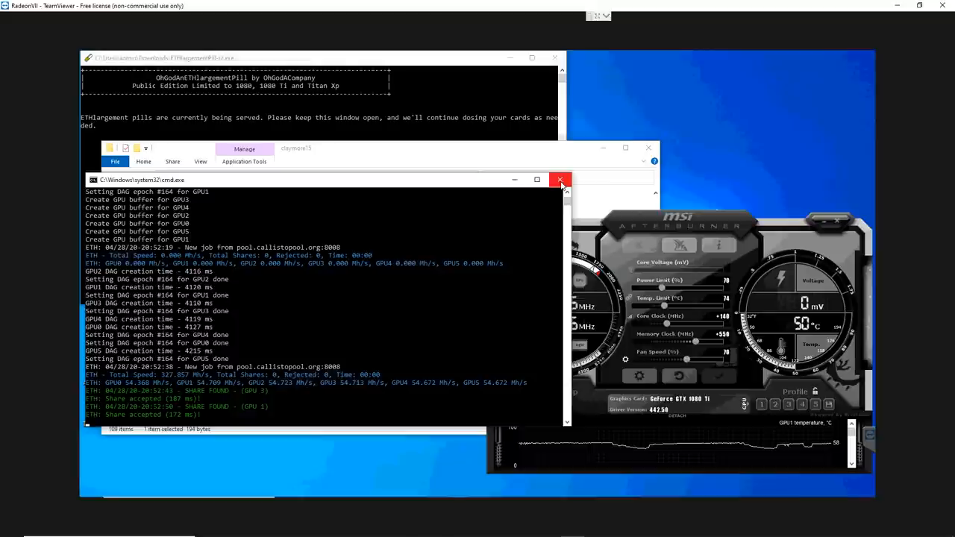
{"action": "mouse_move", "coordinate": [561, 179]}
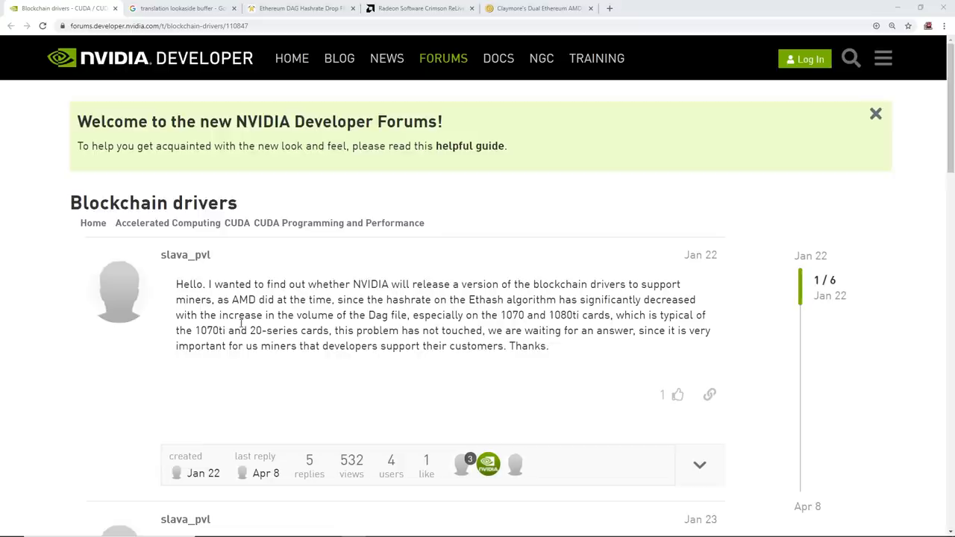
{"action": "mouse_move", "coordinate": [271, 349]}
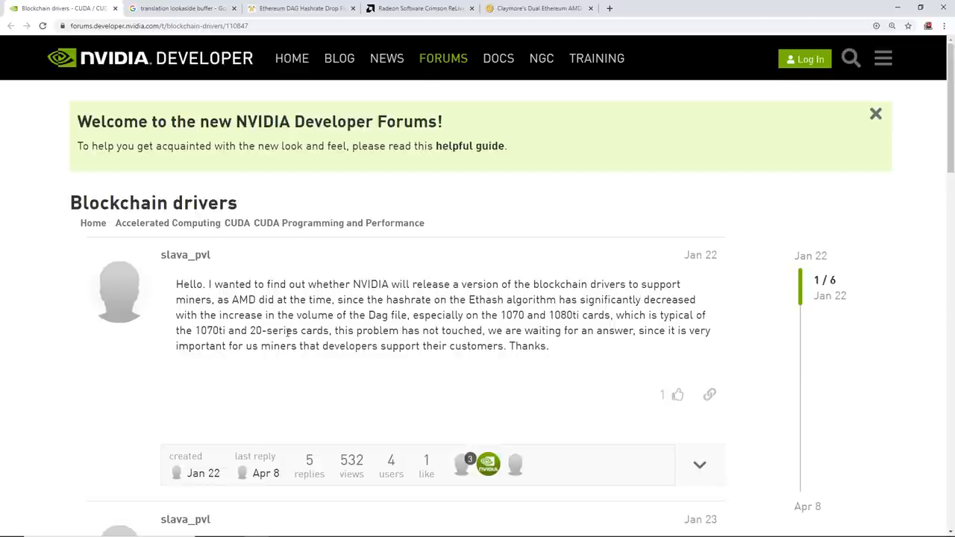
{"action": "mouse_move", "coordinate": [370, 307]}
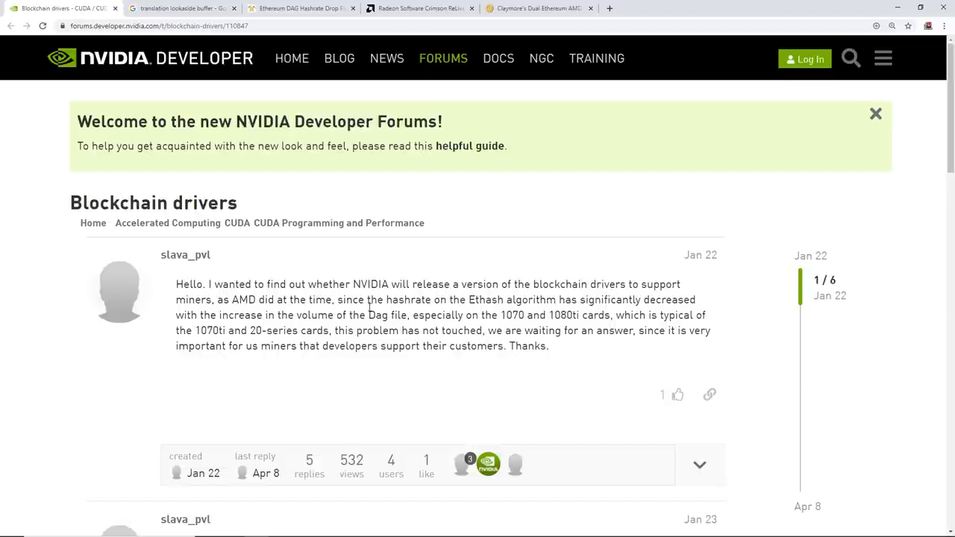
Scroll the Blockchain drivers thread down to its opening post about DAG hashrate drops
{"action": "scroll", "scroll_direction": "down", "scroll_amount": 3}
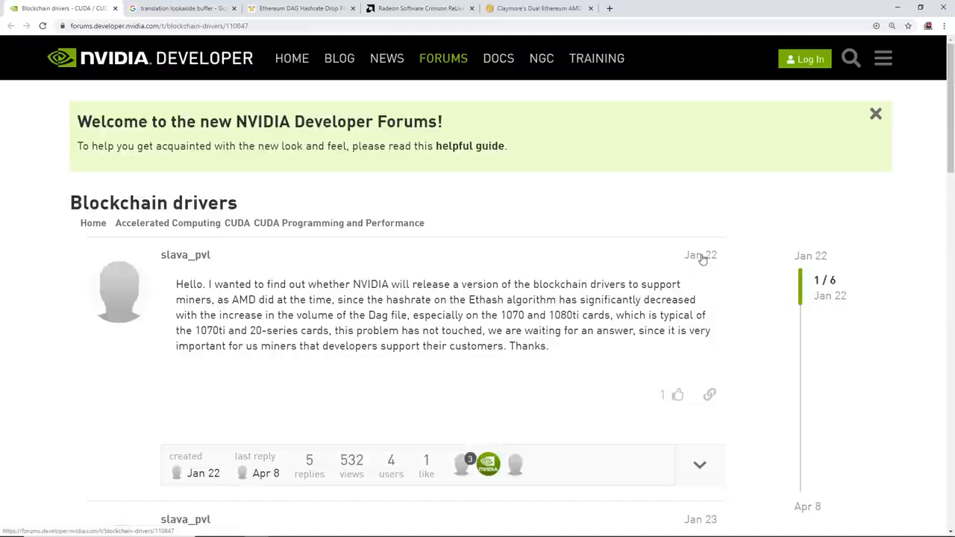
{"action": "scroll", "scroll_direction": "down", "scroll_amount": 3}
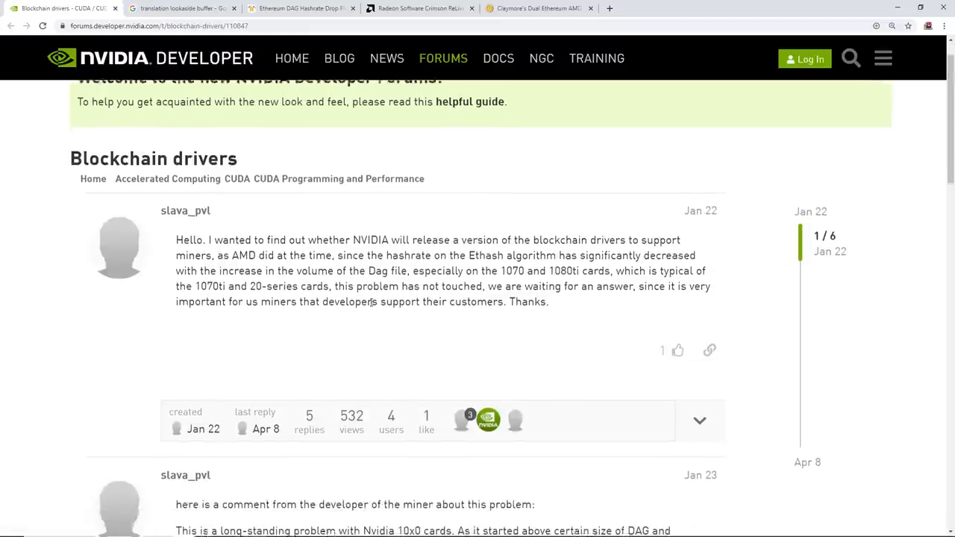
{"action": "scroll", "scroll_direction": "down", "scroll_amount": 3}
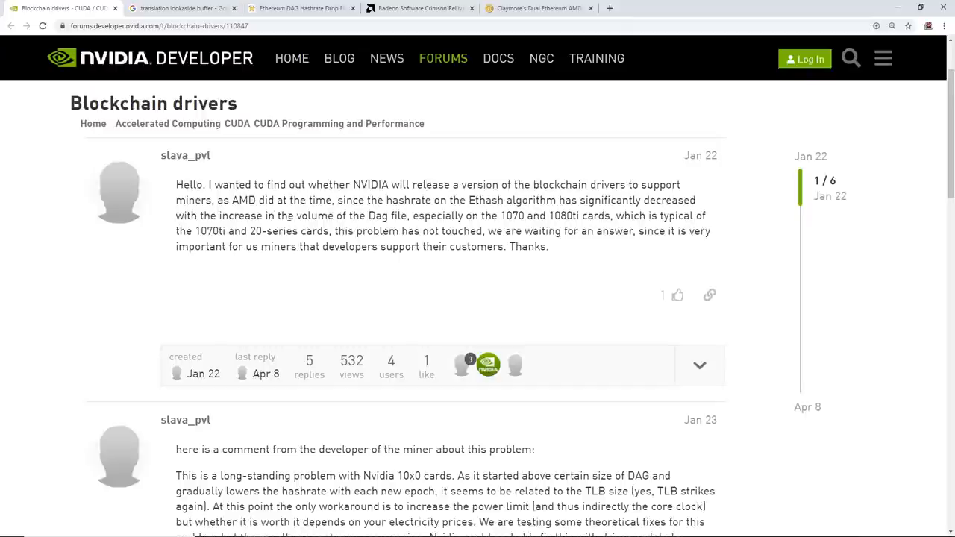
{"action": "mouse_move", "coordinate": [444, 215]}
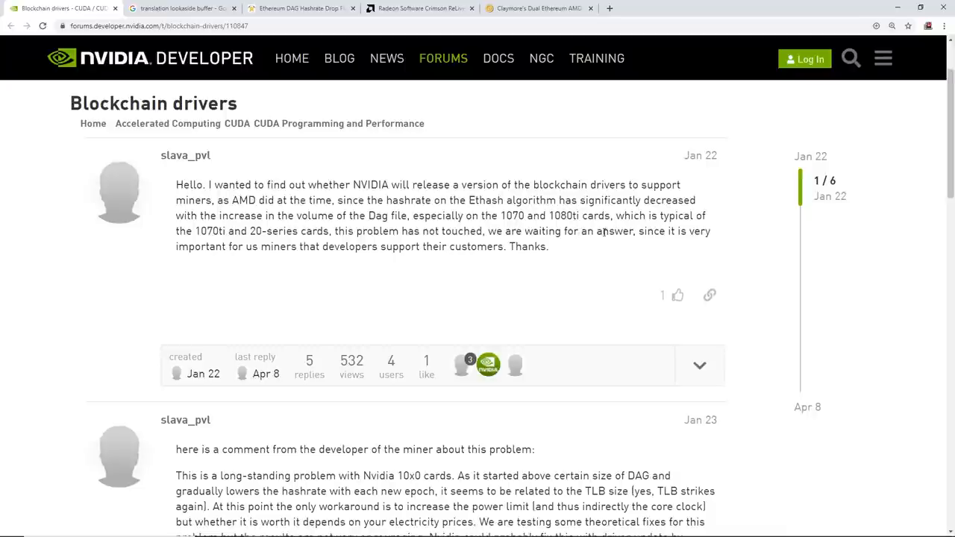
Highlight the post's mentions of 20-series cards, awaiting an answer, and developer support
{"action": "left_click_drag", "start_coordinate": [604, 215], "coordinate": [689, 215]}
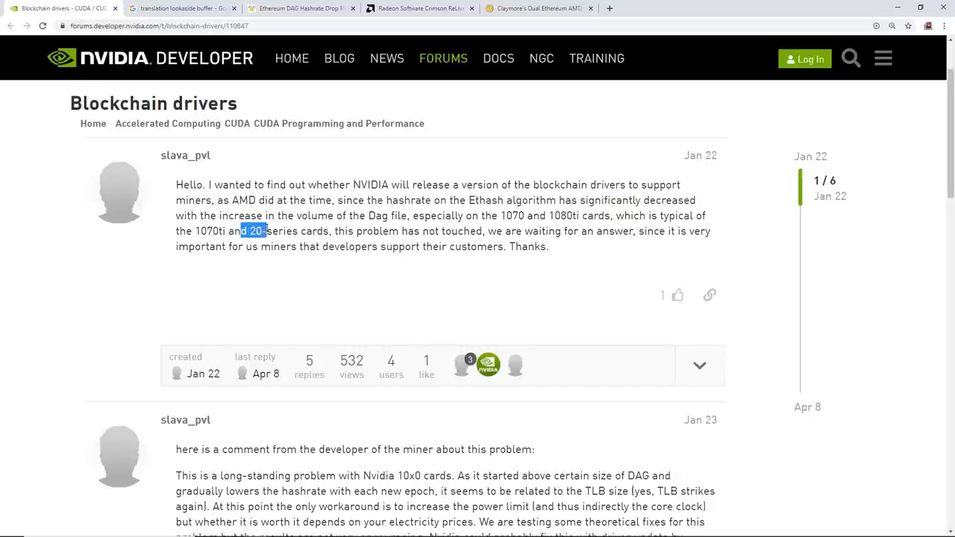
{"action": "left_click_drag", "start_coordinate": [241, 230], "coordinate": [440, 230]}
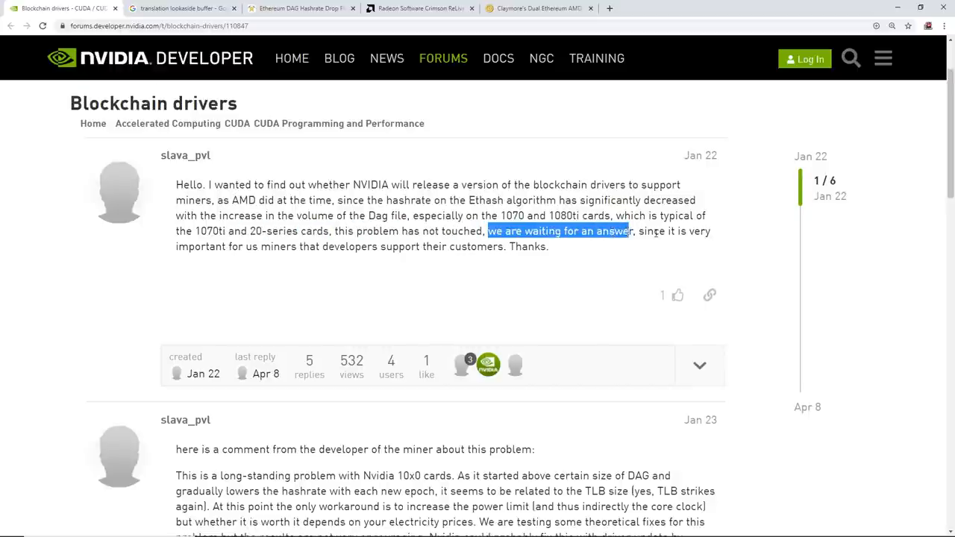
{"action": "left_click_drag", "start_coordinate": [490, 230], "coordinate": [307, 246]}
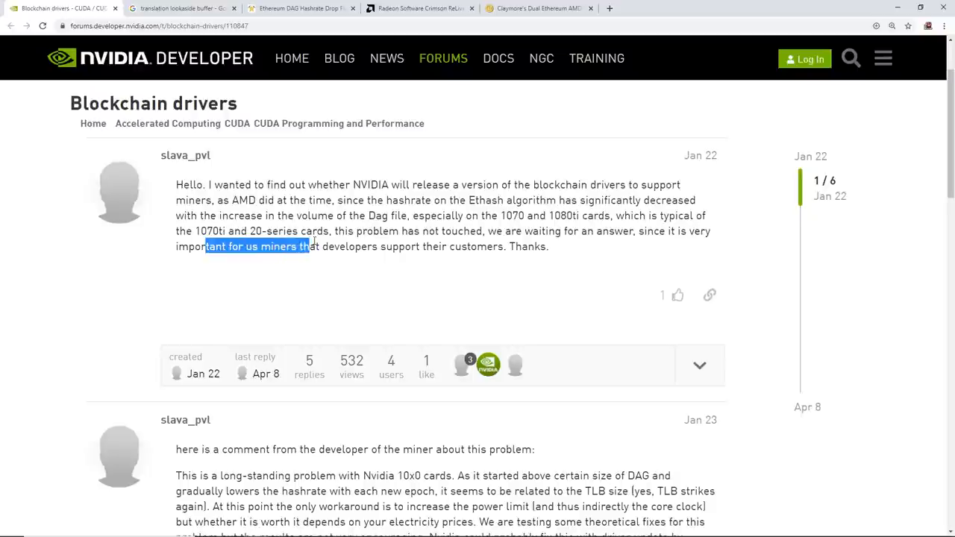
{"action": "left_click_drag", "start_coordinate": [307, 246], "coordinate": [515, 246]}
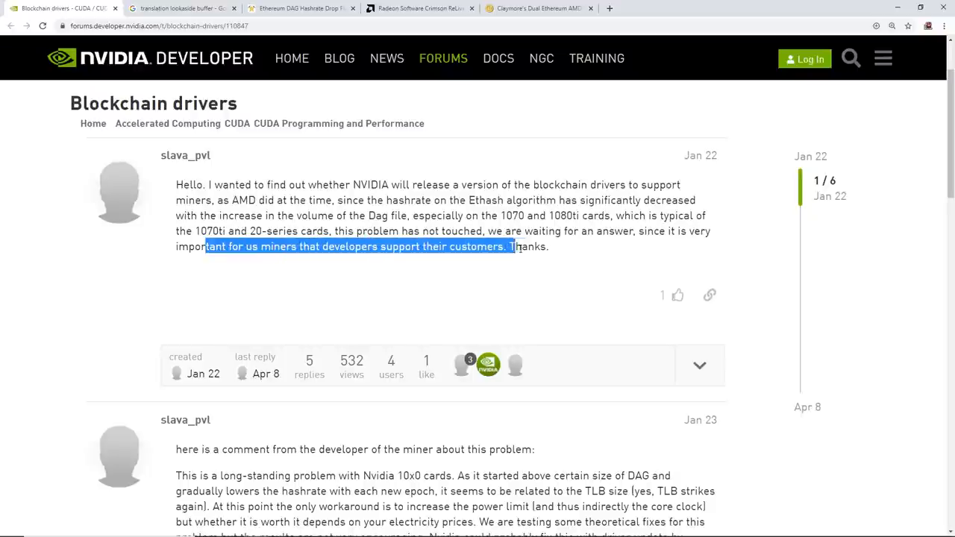
Highlight the miner developer's 10x0 TLB comment, then switch to the translation lookaside buffer search
{"action": "scroll", "scroll_direction": "down", "scroll_amount": 3}
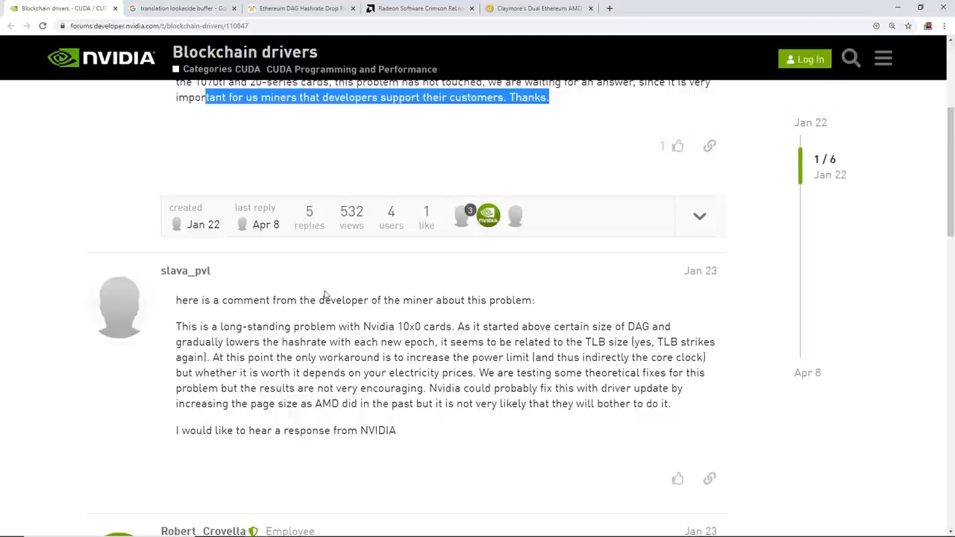
{"action": "left_click_drag", "start_coordinate": [324, 300], "coordinate": [534, 300]}
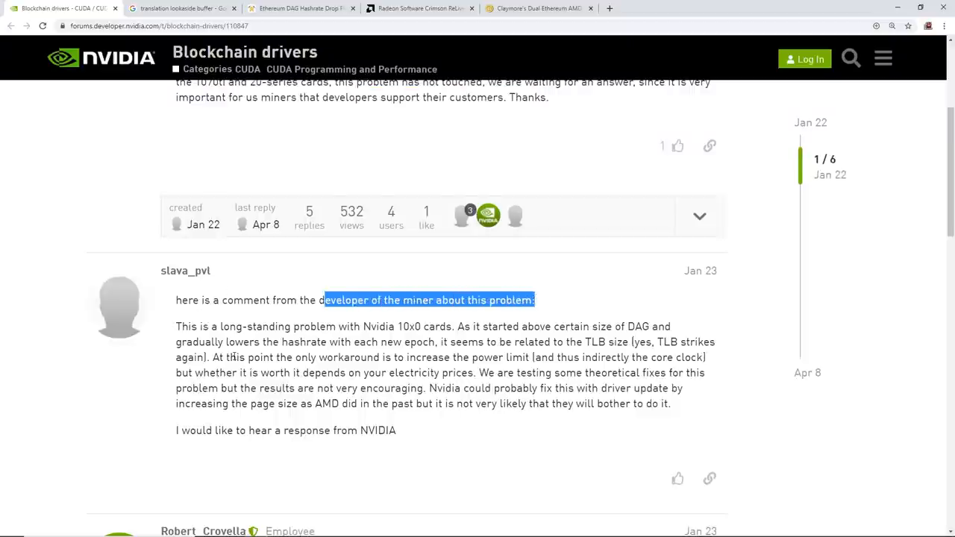
{"action": "scroll", "scroll_direction": "down", "scroll_amount": 3}
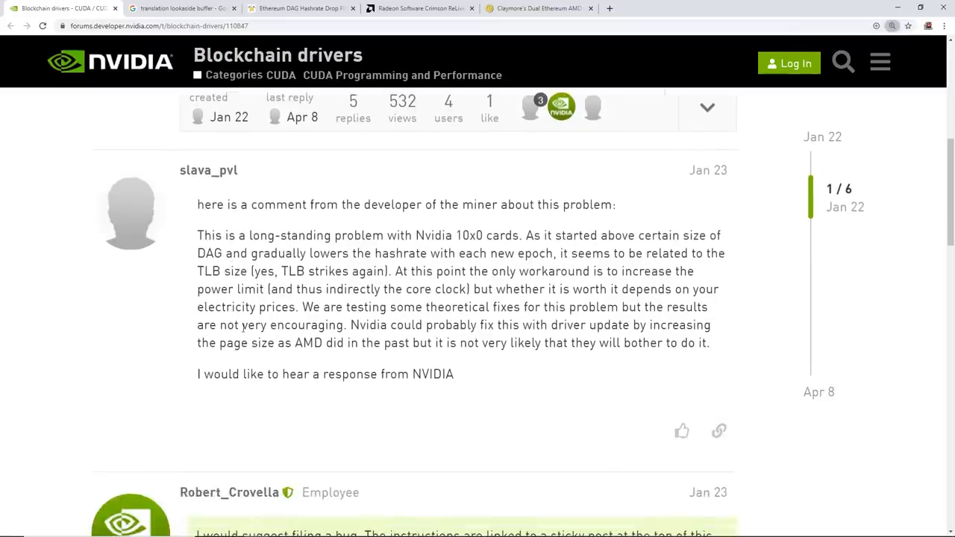
{"action": "double_click", "coordinate": [474, 236]}
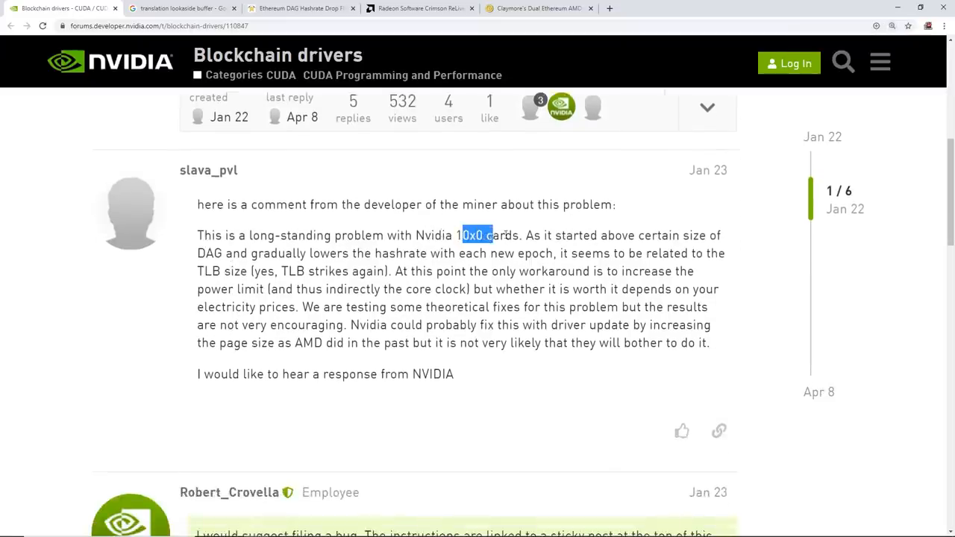
{"action": "left_click", "coordinate": [722, 239]}
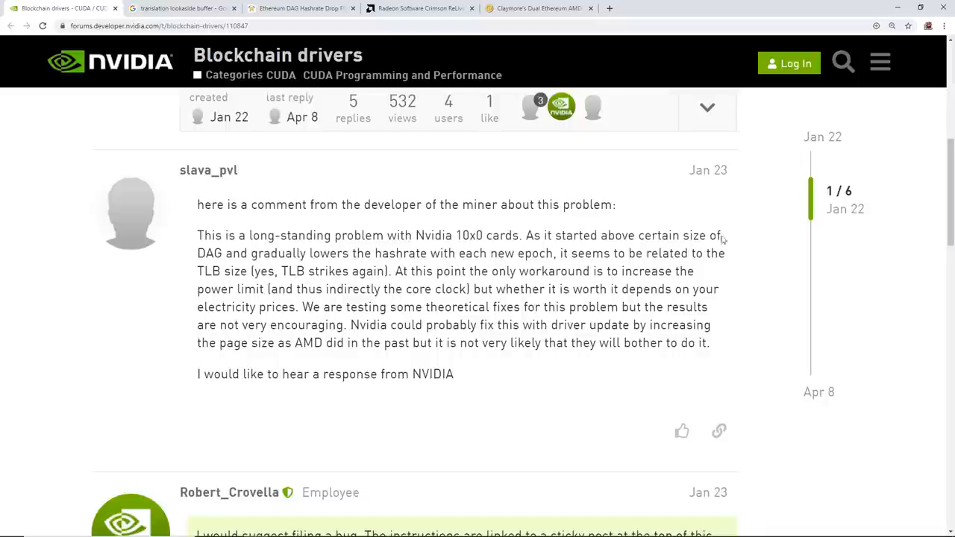
{"action": "mouse_move", "coordinate": [388, 269]}
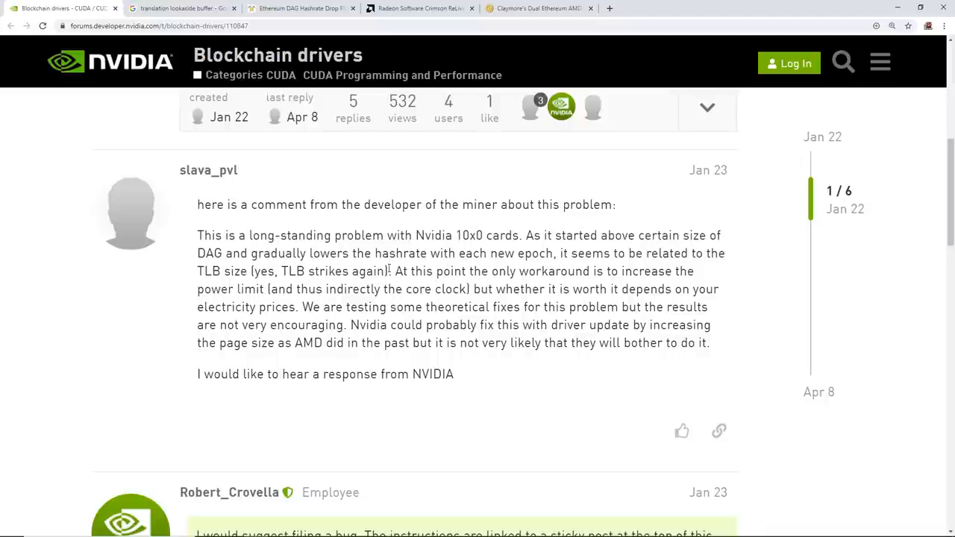
{"action": "double_click", "coordinate": [526, 253]}
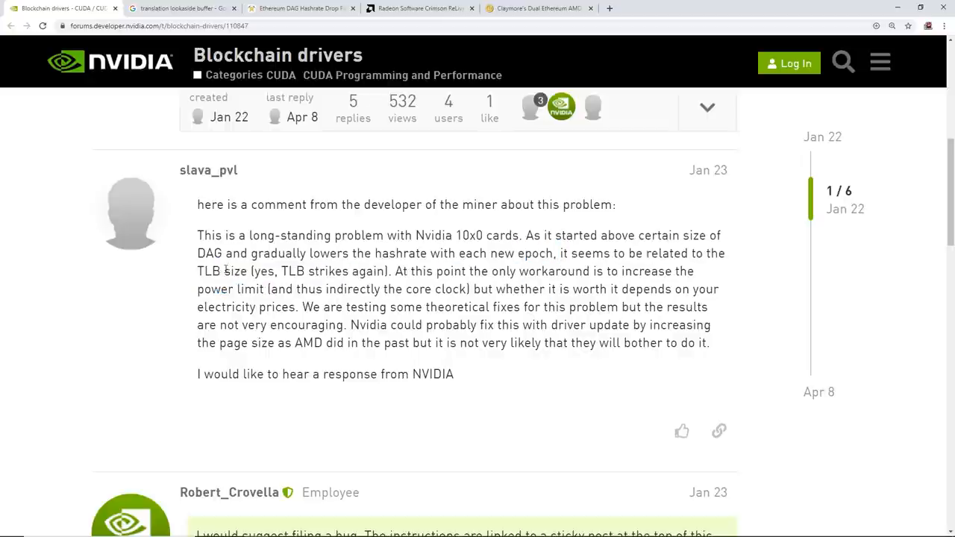
{"action": "left_click", "coordinate": [182, 8]}
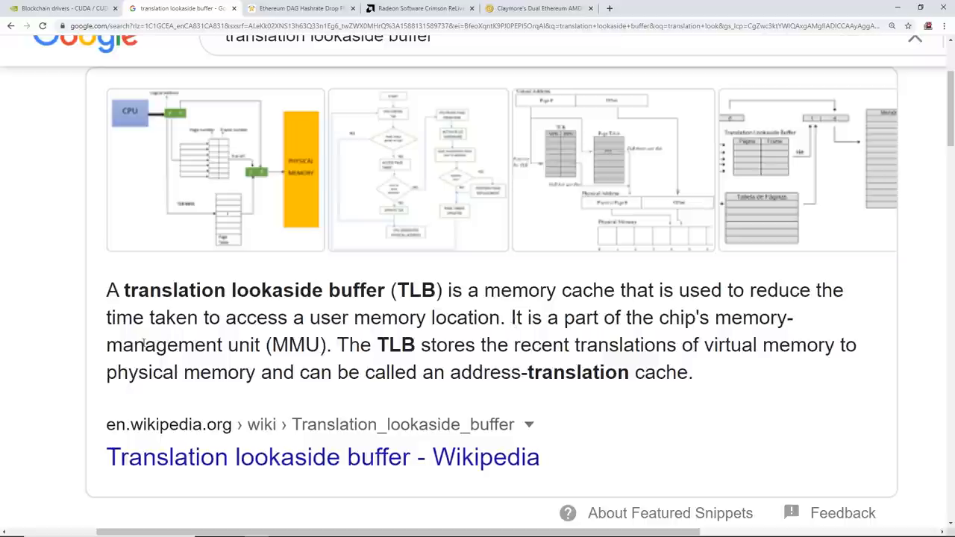
{"action": "mouse_move", "coordinate": [173, 220]}
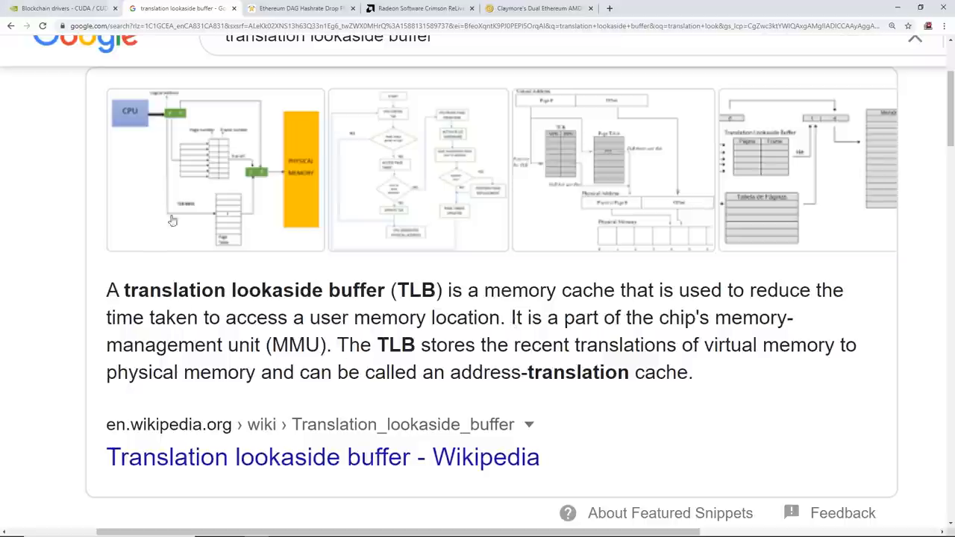
Return to the forum thread and highlight the reply doubting Nvidia will fix page size like AMD
{"action": "left_click", "coordinate": [63, 9]}
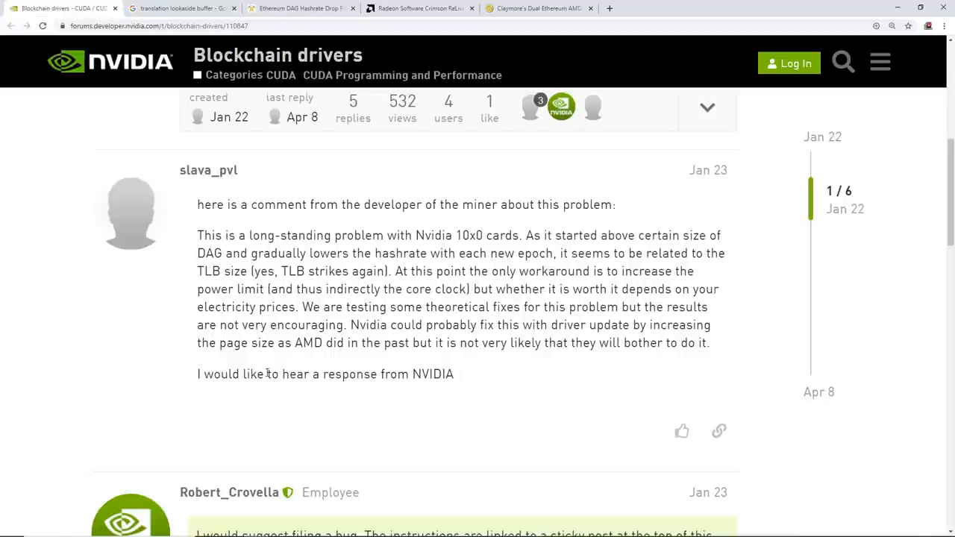
{"action": "mouse_move", "coordinate": [489, 274]}
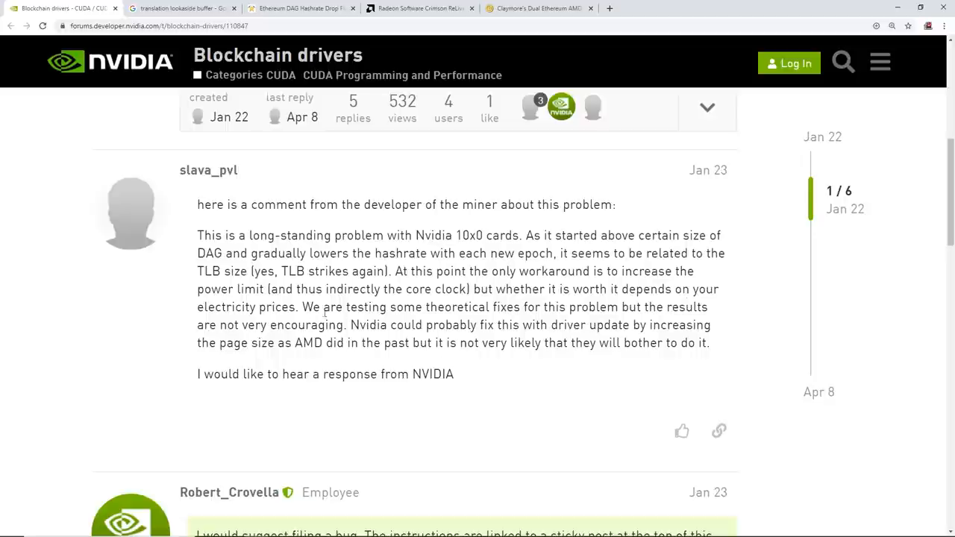
{"action": "mouse_move", "coordinate": [617, 311]}
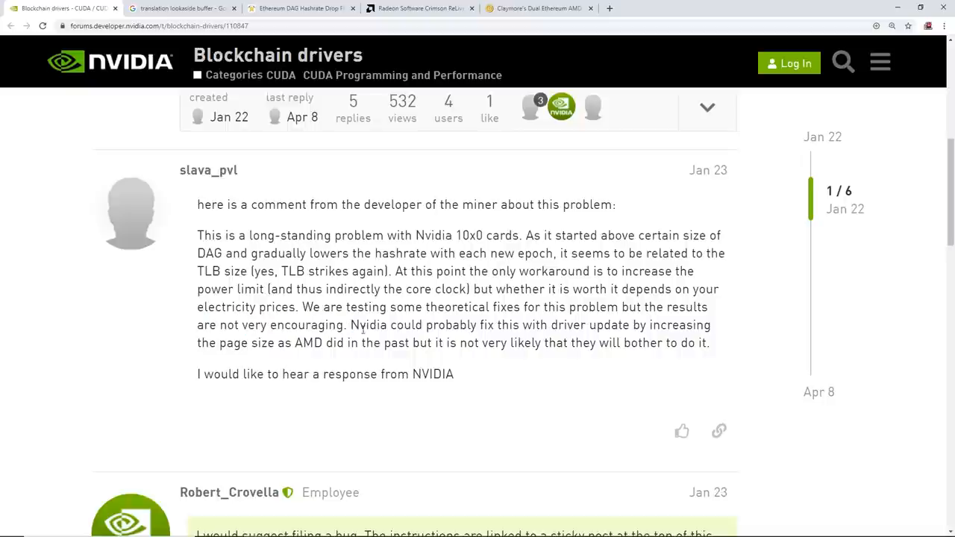
{"action": "left_click_drag", "start_coordinate": [349, 325], "coordinate": [478, 325]}
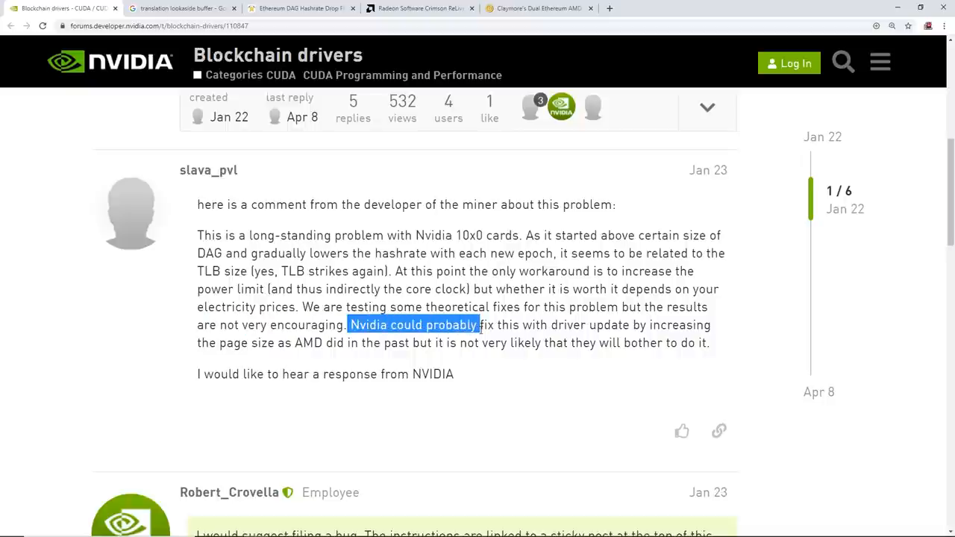
{"action": "left_click_drag", "start_coordinate": [478, 325], "coordinate": [647, 325]}
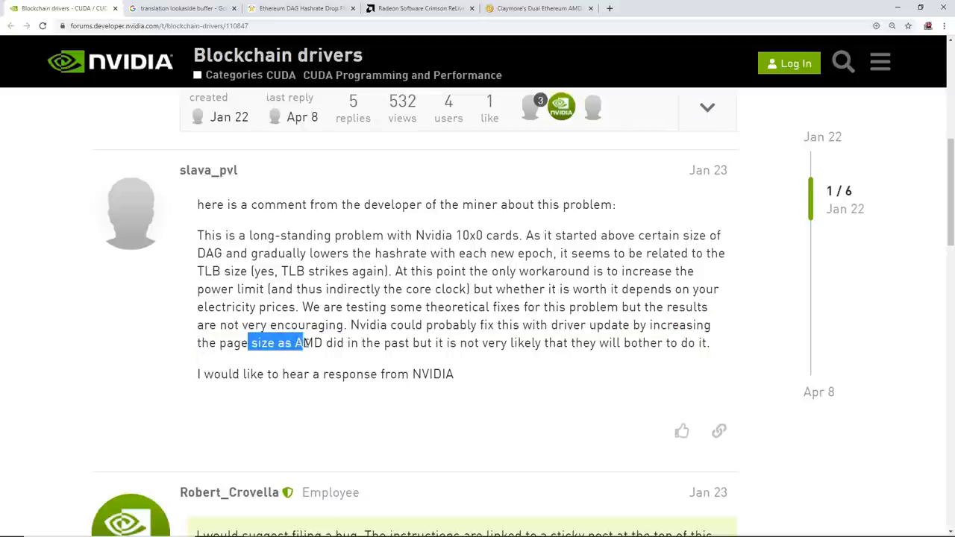
{"action": "left_click_drag", "start_coordinate": [283, 342], "coordinate": [409, 341]}
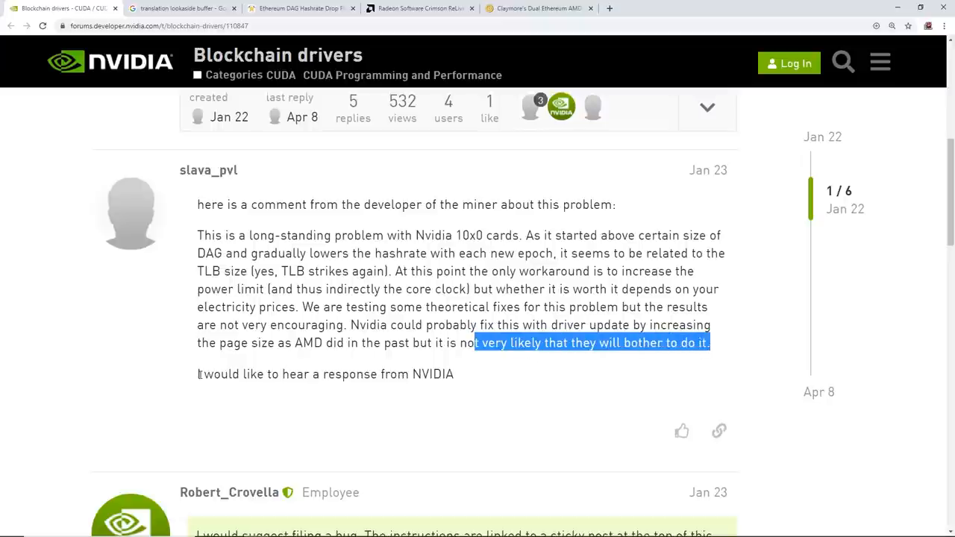
Read down to the last reply, then switch to the Ethereum DAG Hashrate Drop Fix article
{"action": "scroll", "scroll_direction": "down", "scroll_amount": 3}
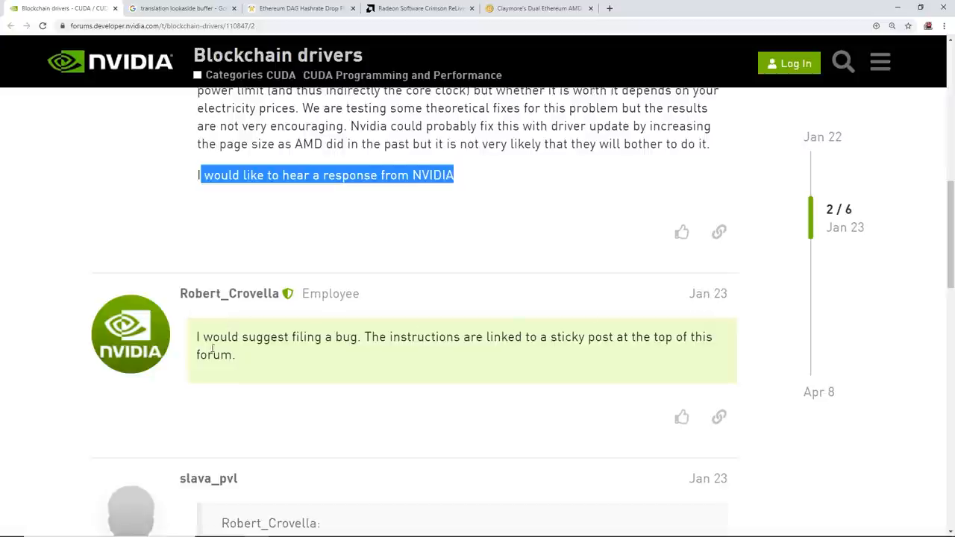
{"action": "mouse_move", "coordinate": [708, 292]}
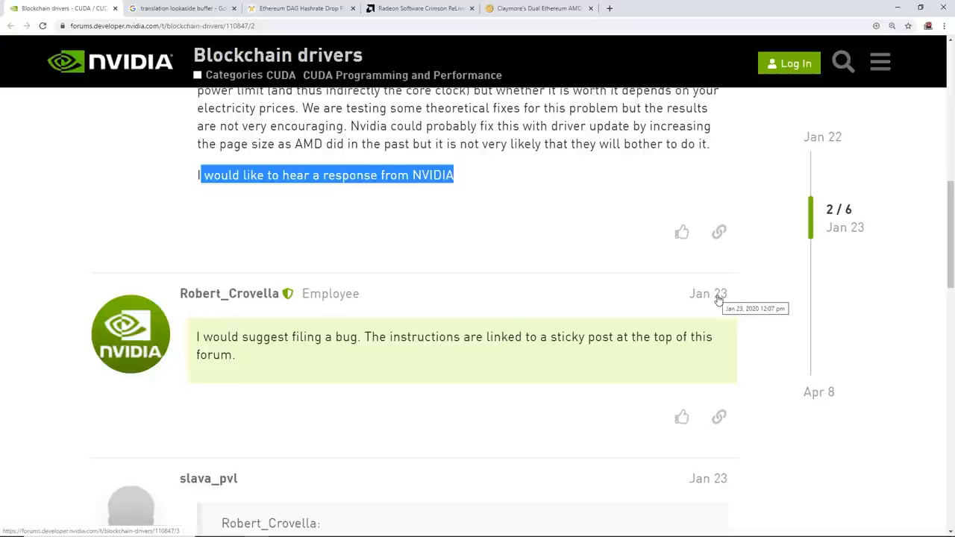
{"action": "mouse_move", "coordinate": [411, 342]}
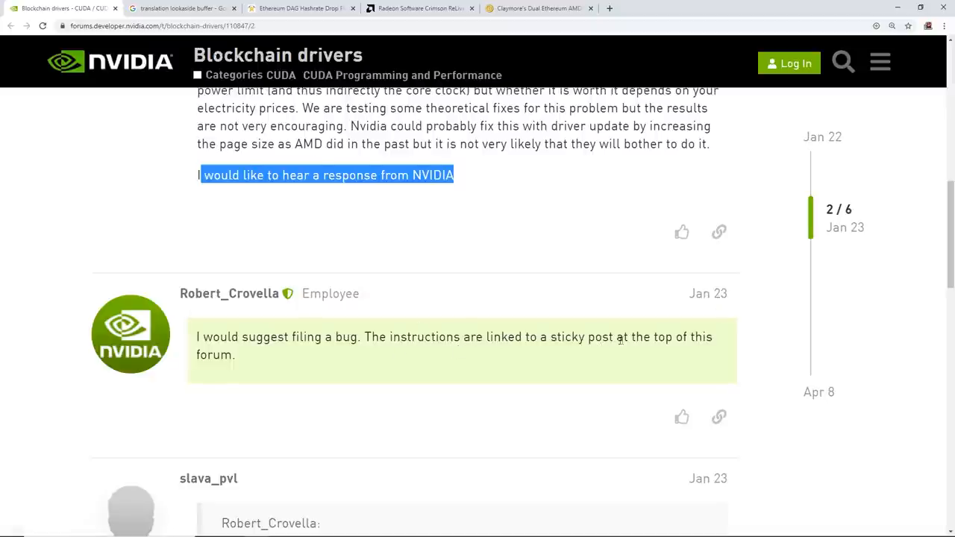
{"action": "scroll", "scroll_direction": "down", "scroll_amount": 3}
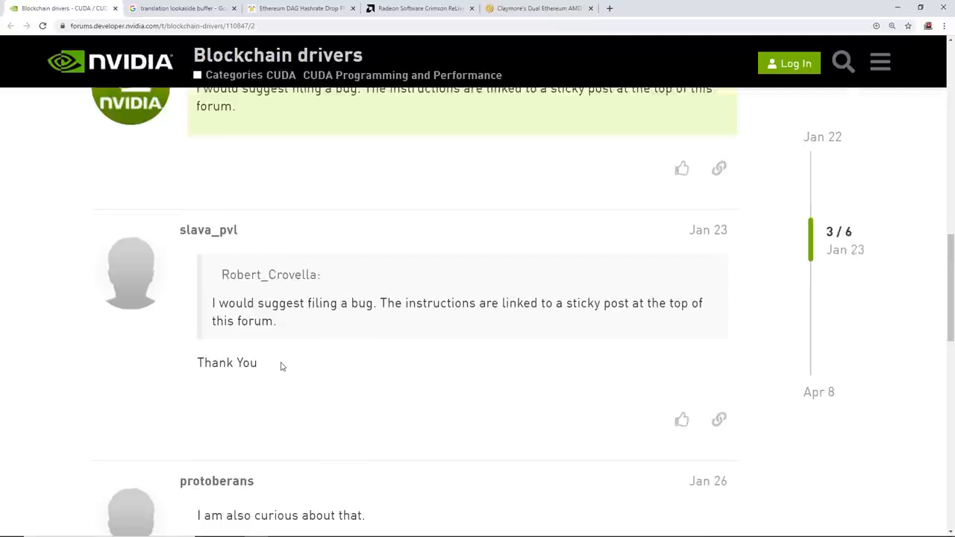
{"action": "scroll", "scroll_direction": "down", "scroll_amount": 3}
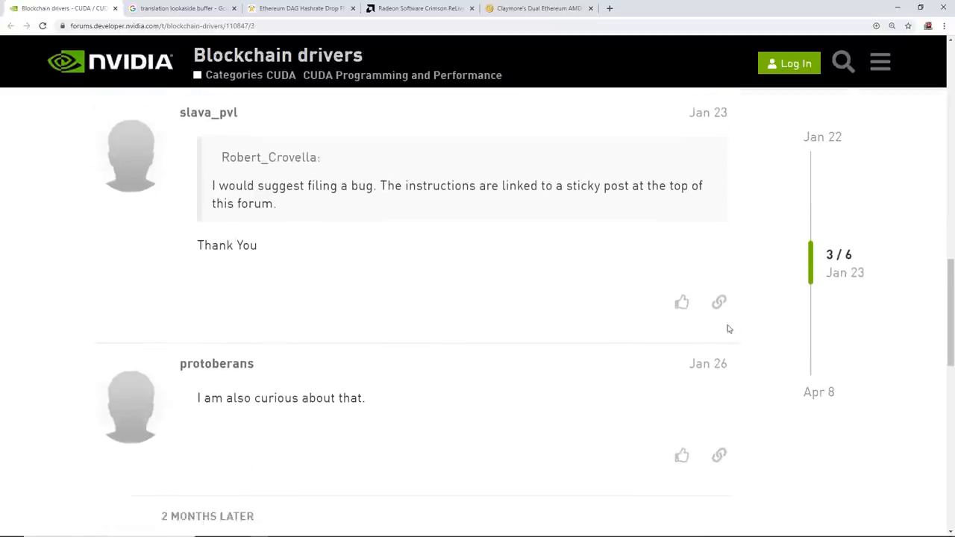
{"action": "scroll", "scroll_direction": "down", "scroll_amount": 3}
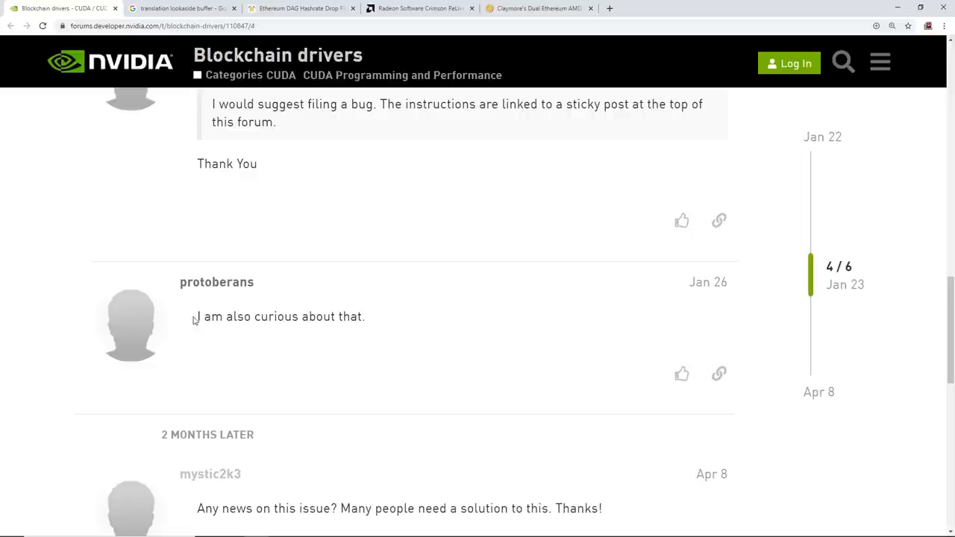
{"action": "scroll", "scroll_direction": "down", "scroll_amount": 3}
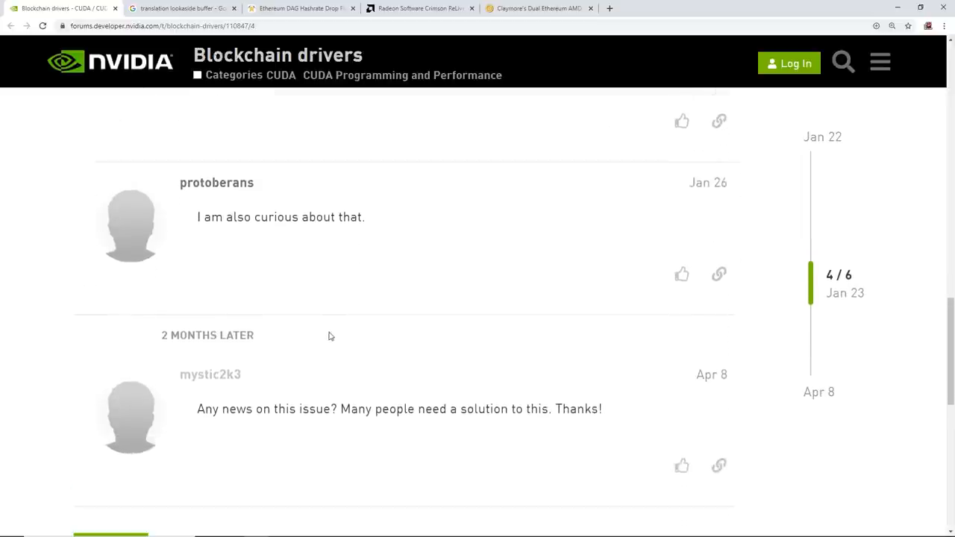
{"action": "scroll", "scroll_direction": "down", "scroll_amount": 3}
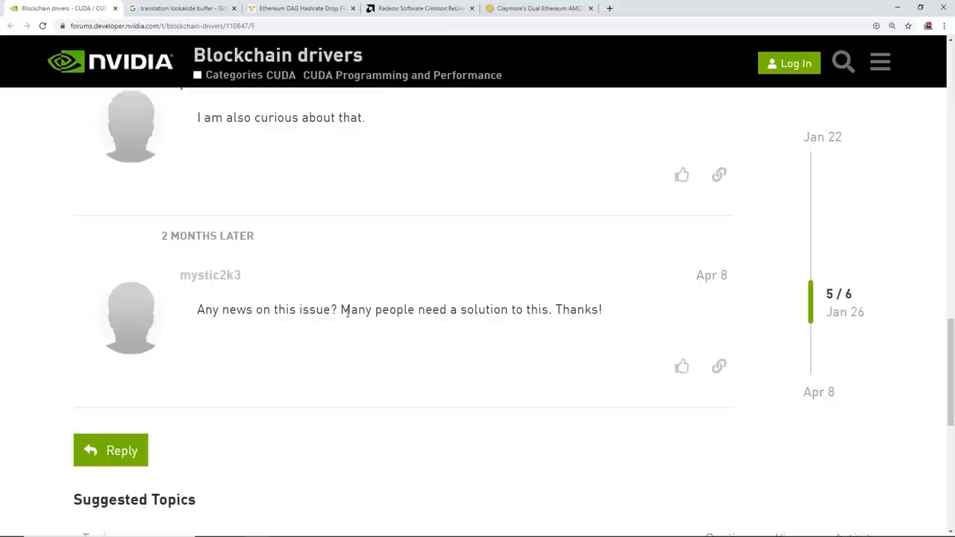
{"action": "left_click_drag", "start_coordinate": [523, 309], "coordinate": [602, 309]}
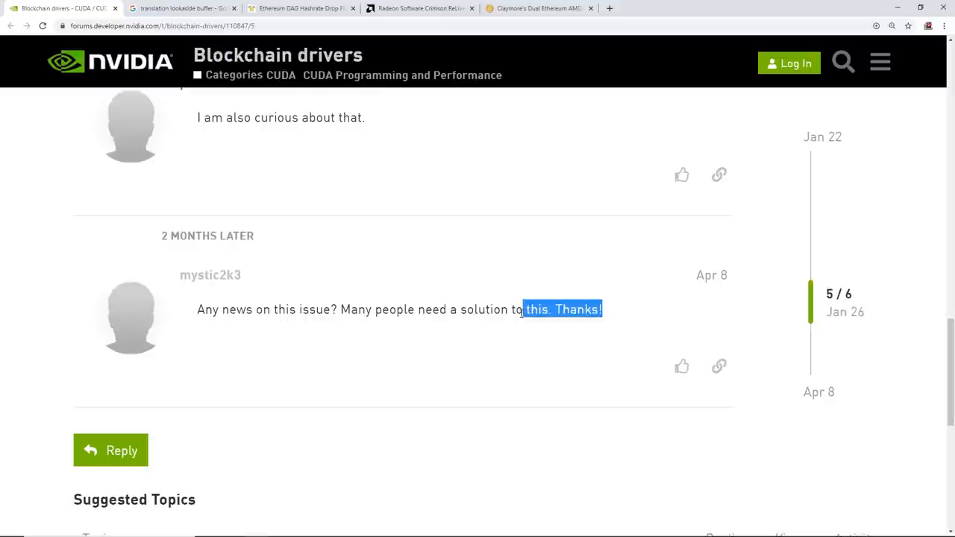
{"action": "mouse_move", "coordinate": [719, 284]}
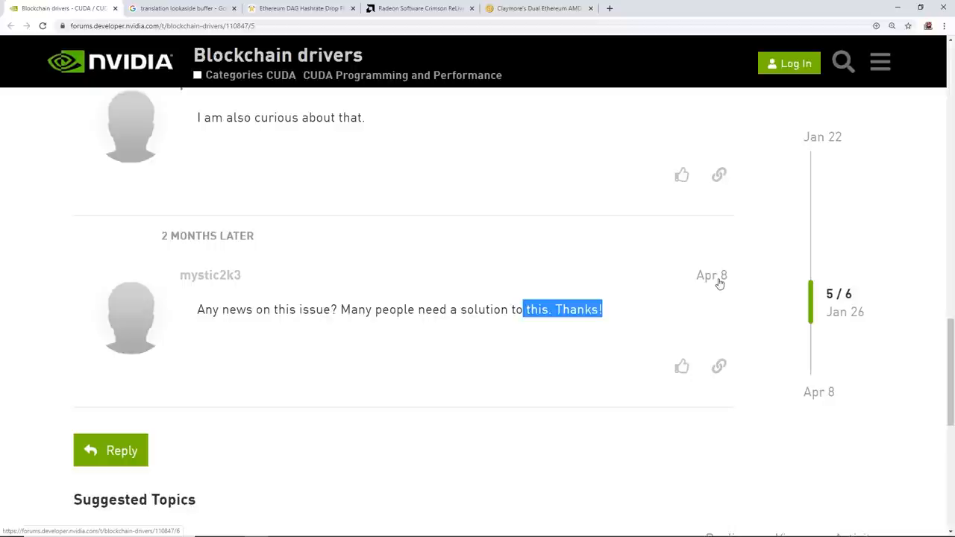
{"action": "mouse_move", "coordinate": [710, 274]}
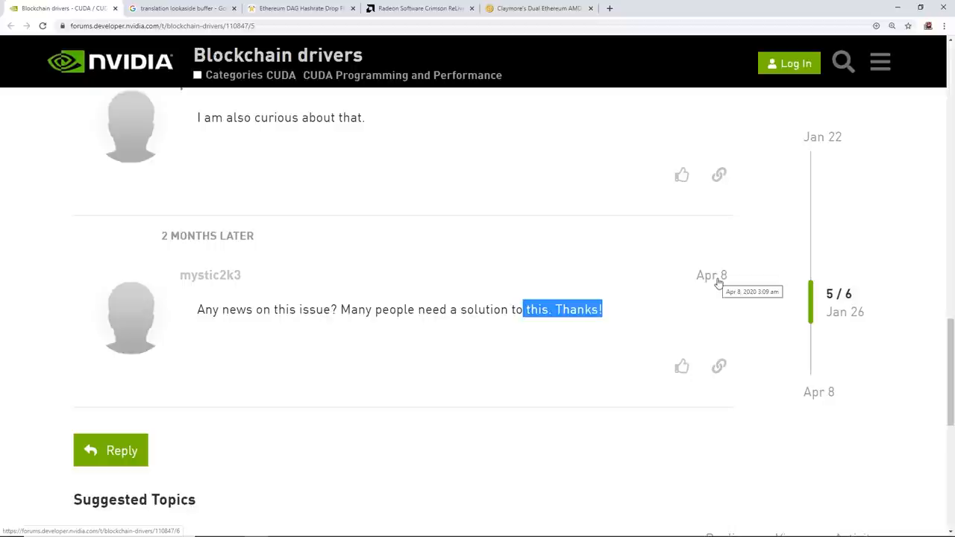
{"action": "mouse_move", "coordinate": [401, 330]}
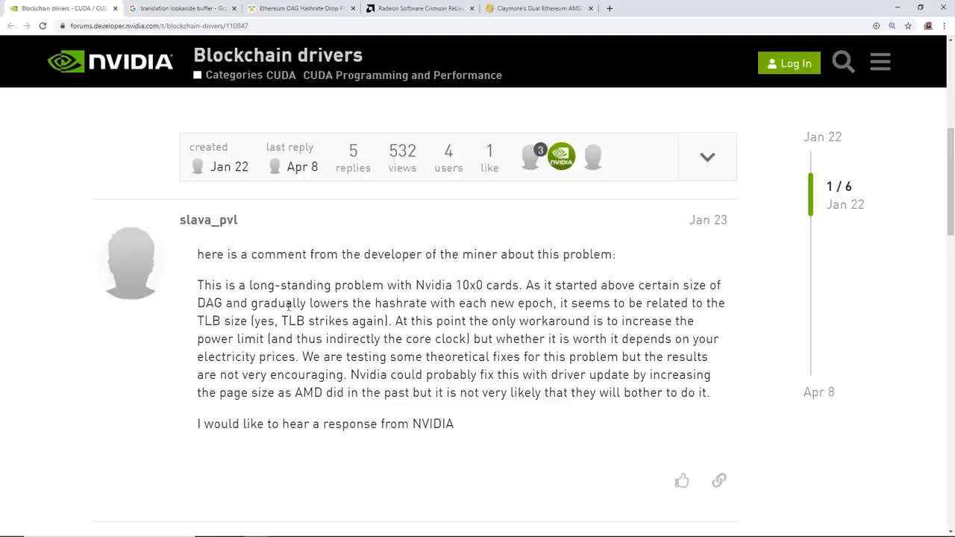
{"action": "mouse_move", "coordinate": [182, 9]}
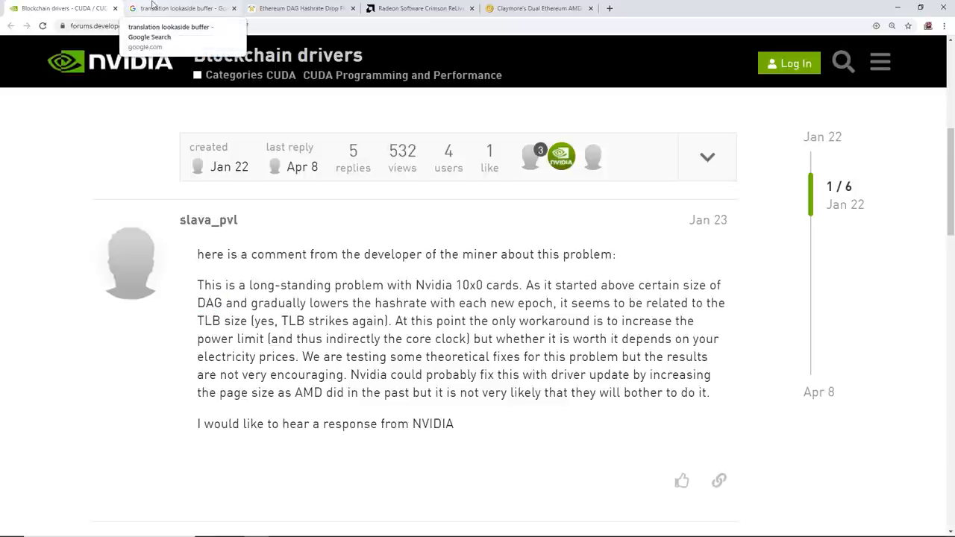
{"action": "left_click", "coordinate": [59, 9]}
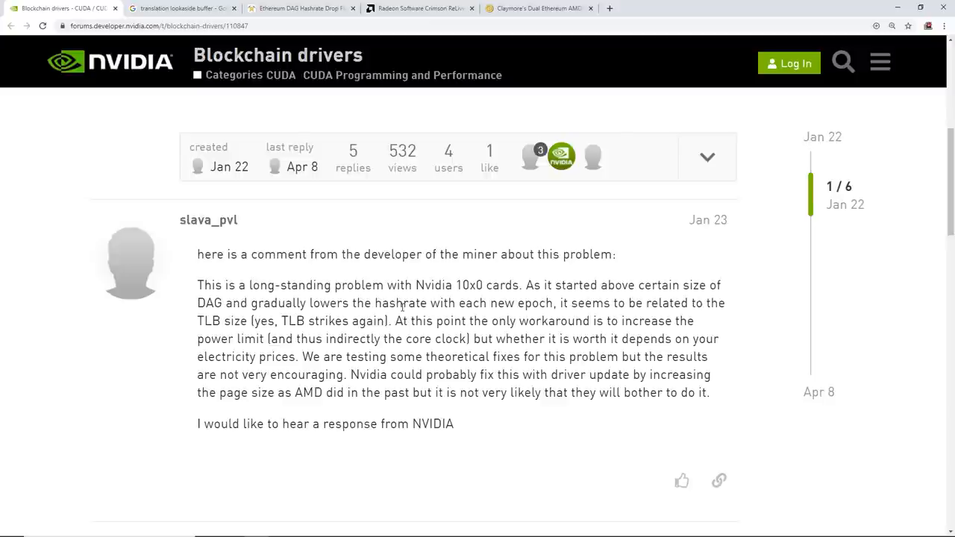
{"action": "left_click", "coordinate": [298, 9]}
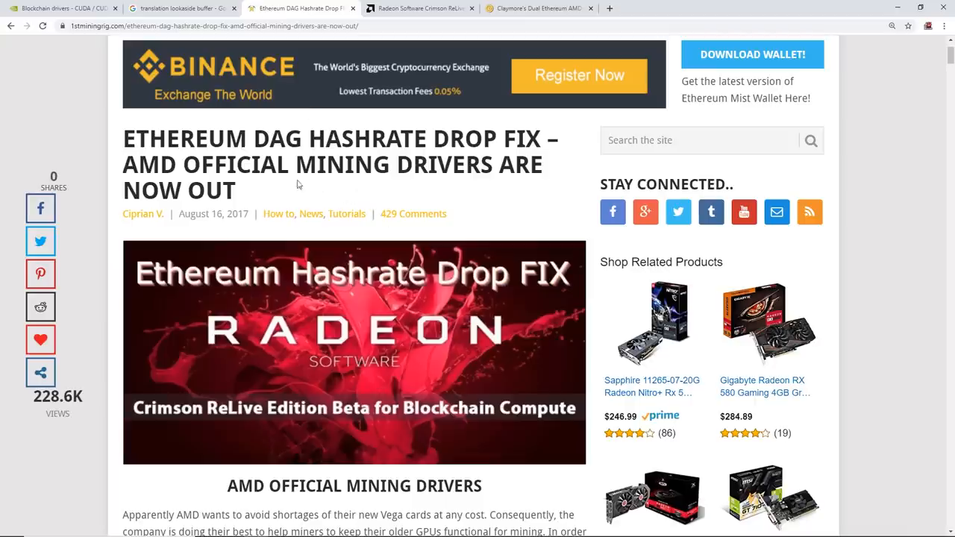
{"action": "mouse_move", "coordinate": [280, 185]}
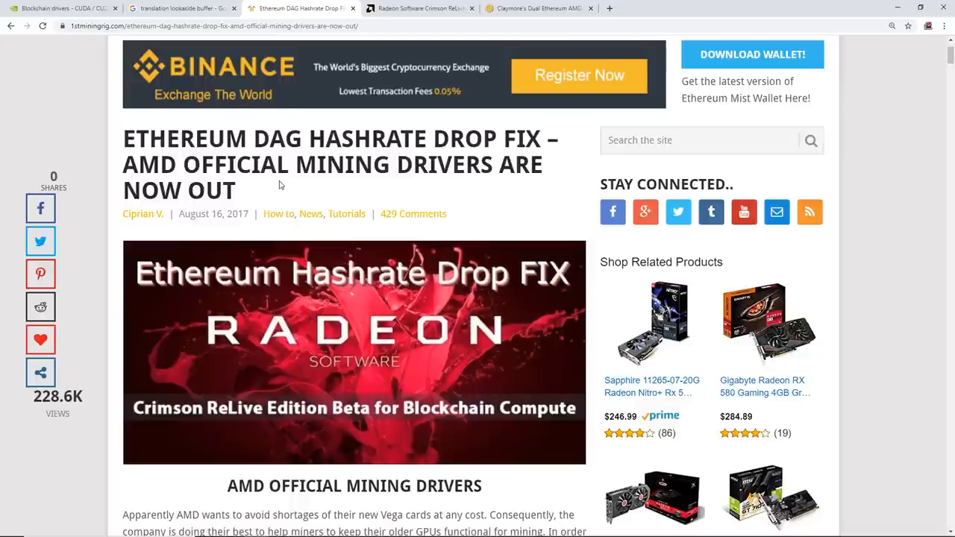
{"action": "mouse_move", "coordinate": [196, 227]}
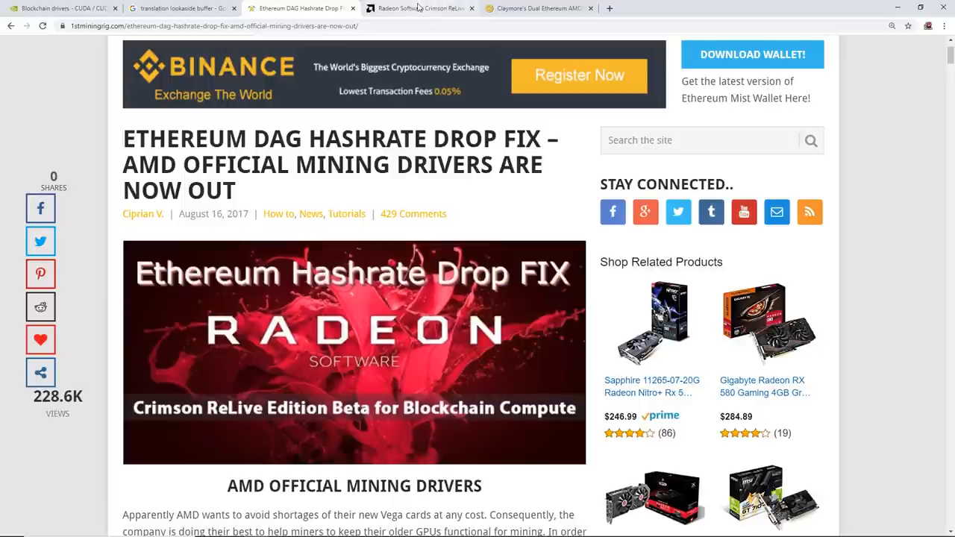
{"action": "mouse_move", "coordinate": [418, 7]}
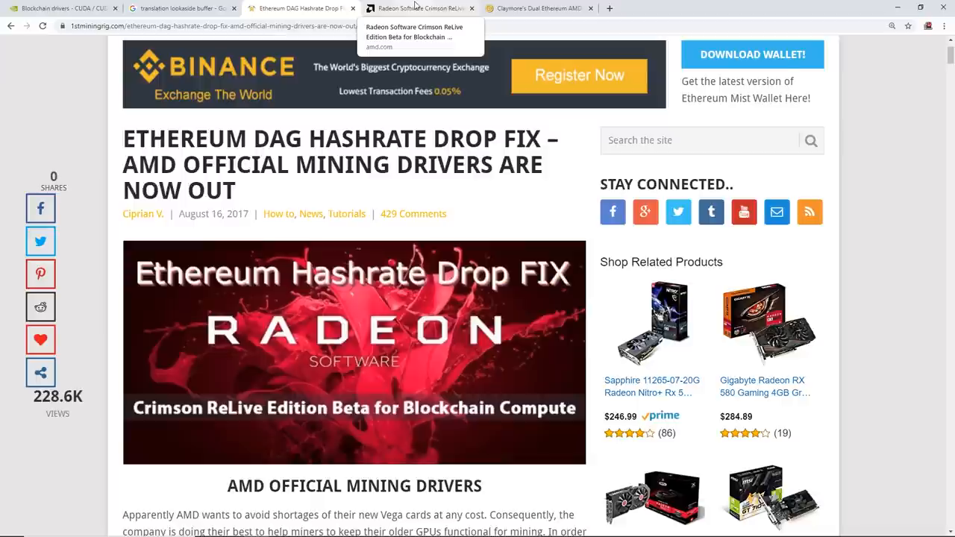
Switch to the Radeon Software Crimson ReLive blockchain driver release notes
{"action": "left_click", "coordinate": [417, 9]}
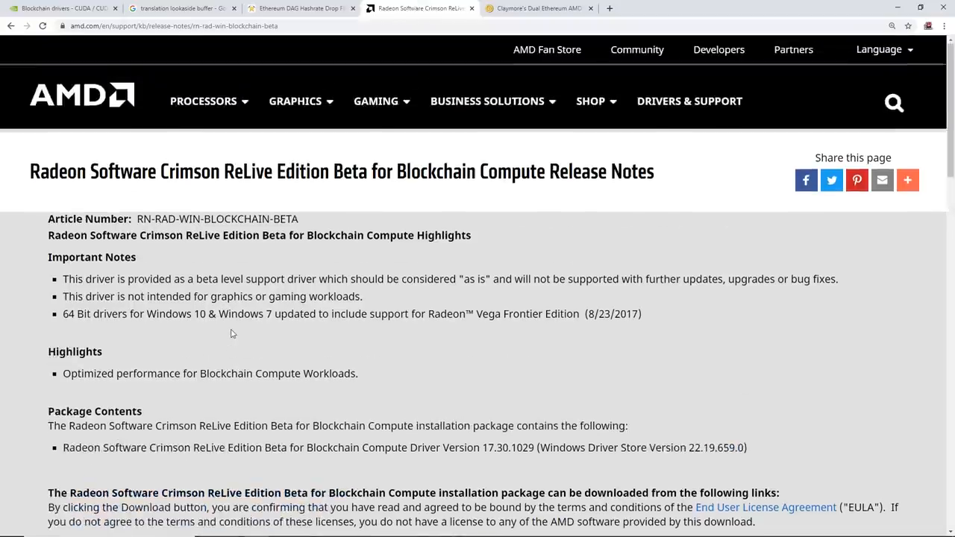
{"action": "mouse_move", "coordinate": [353, 341]}
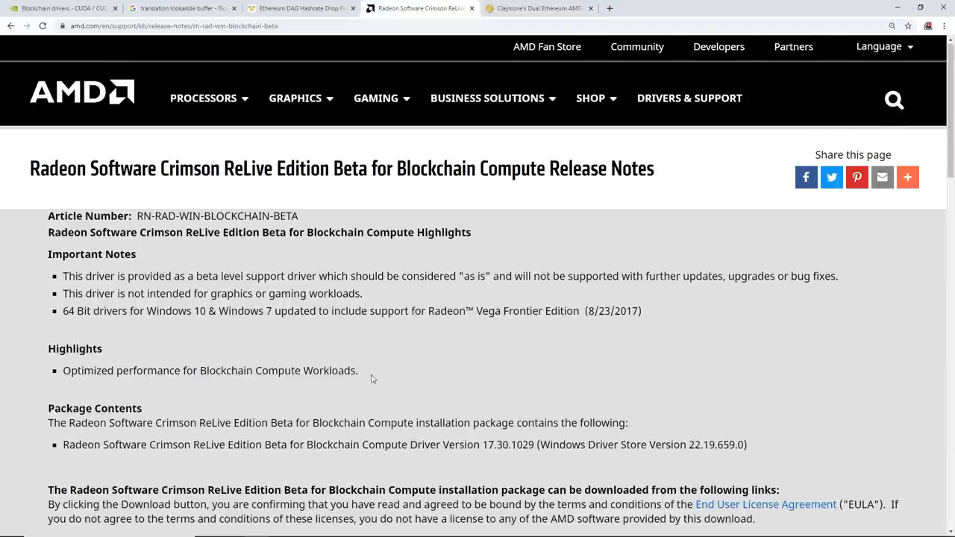
Scroll through the AMD release notes to the supported cards table, then return to the NVIDIA thread
{"action": "scroll", "scroll_direction": "down", "scroll_amount": 3}
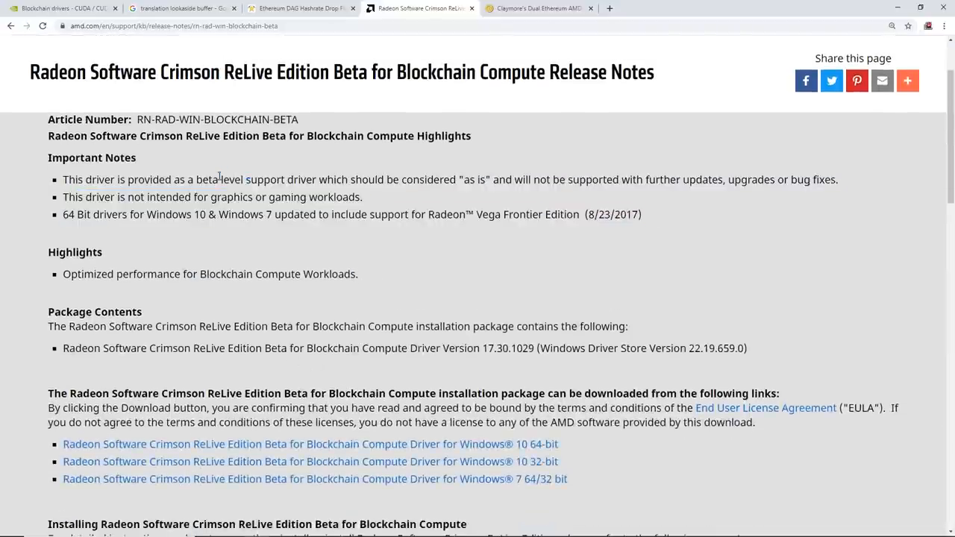
{"action": "scroll", "scroll_direction": "down", "scroll_amount": 3}
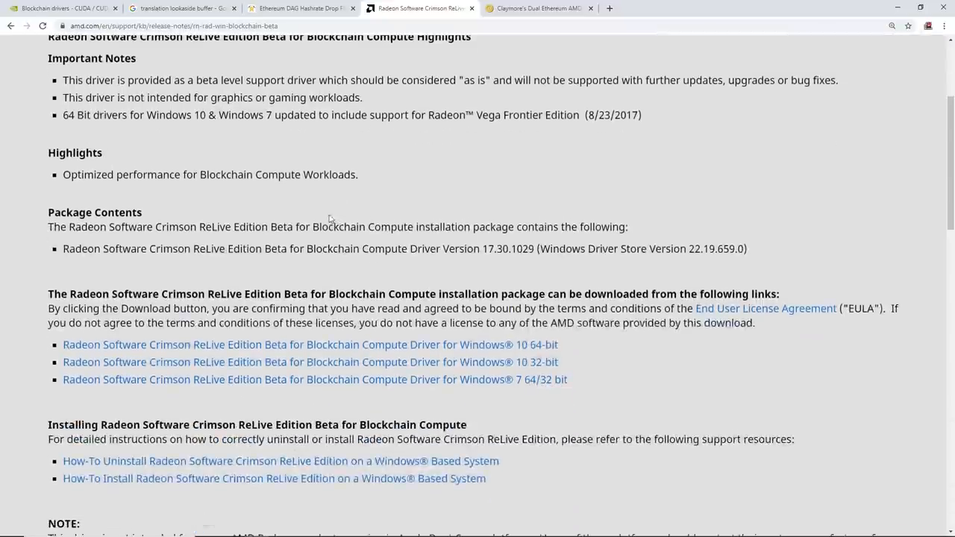
{"action": "scroll", "scroll_direction": "down", "scroll_amount": 3}
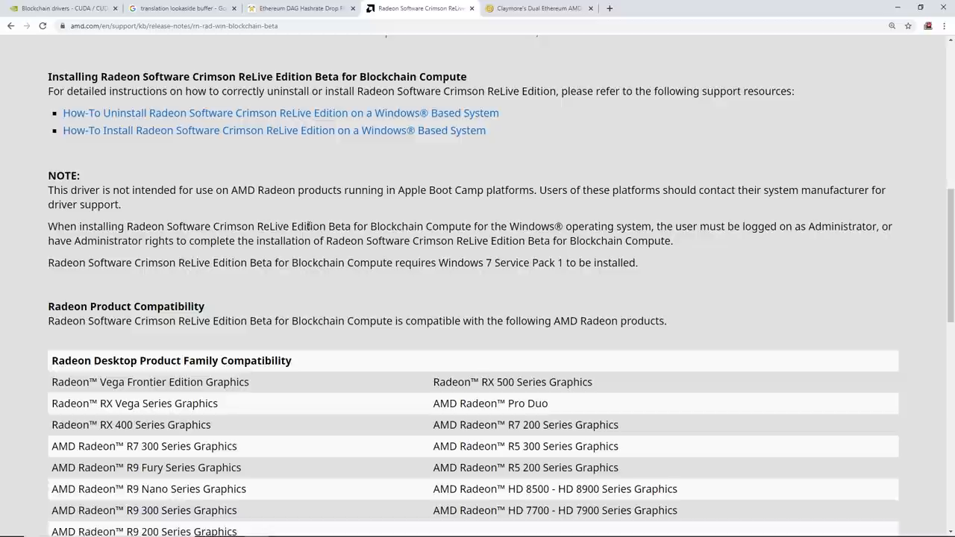
{"action": "mouse_move", "coordinate": [311, 215]}
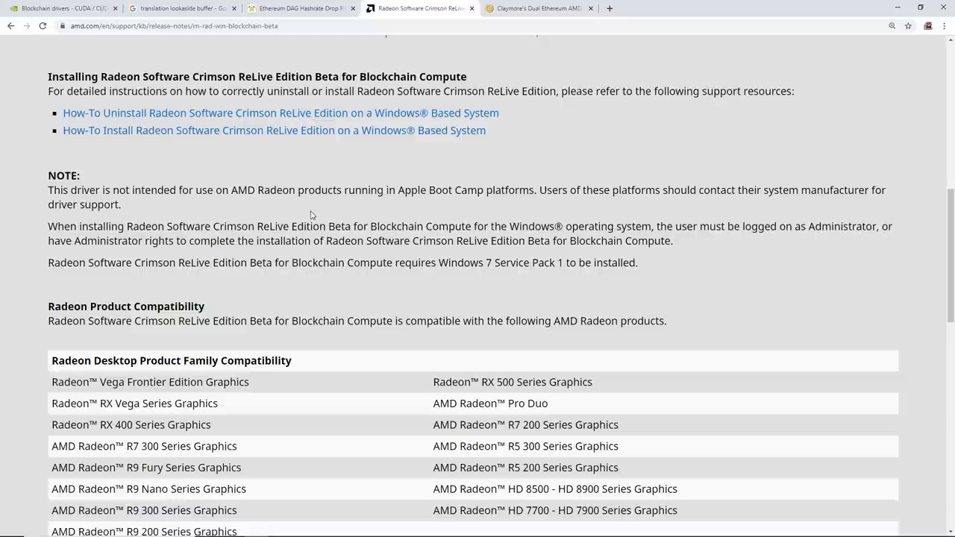
{"action": "scroll", "scroll_direction": "down", "scroll_amount": 3}
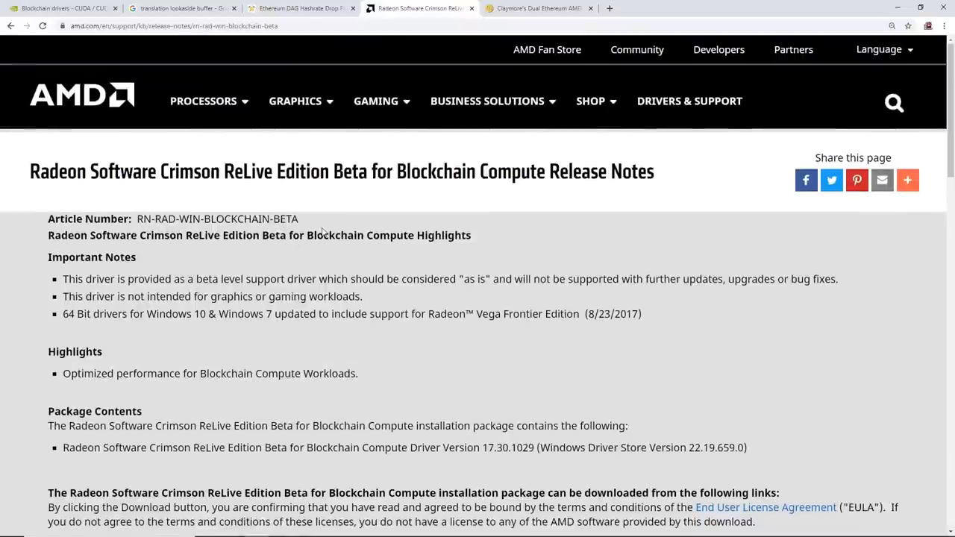
{"action": "mouse_move", "coordinate": [500, 131]}
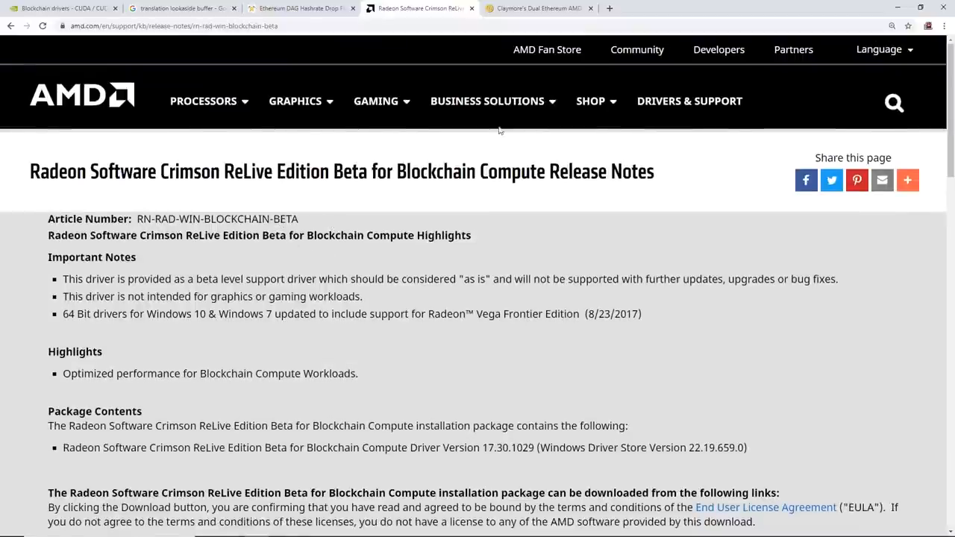
{"action": "left_click", "coordinate": [60, 9]}
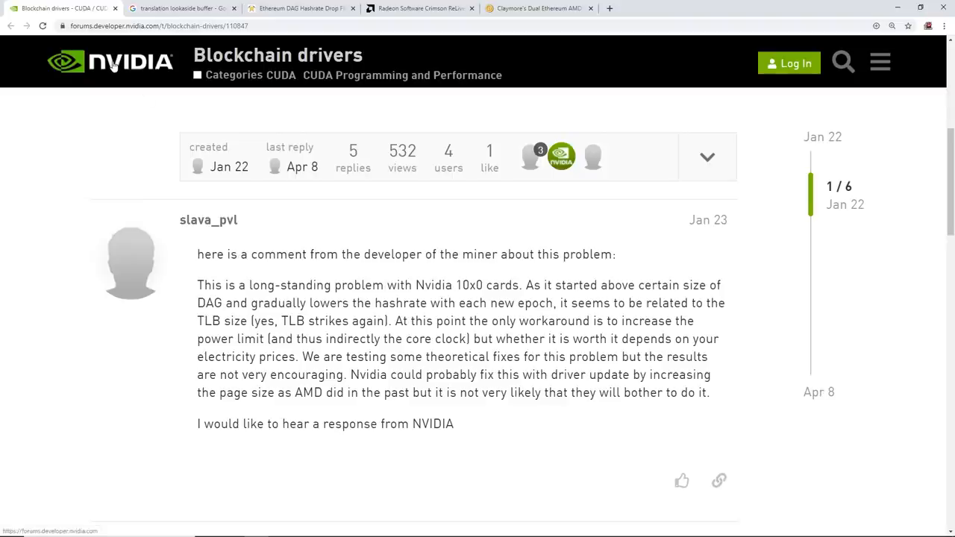
Read the NVIDIA employee's bug-report reply, then switch to the Claymore miner Bitcointalk thread
{"action": "scroll", "scroll_direction": "down", "scroll_amount": 3}
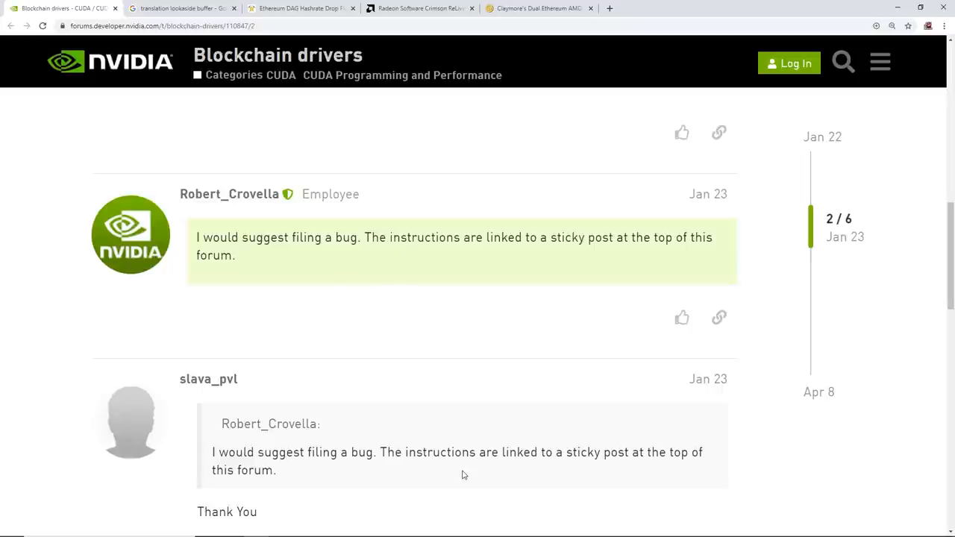
{"action": "mouse_move", "coordinate": [465, 501]}
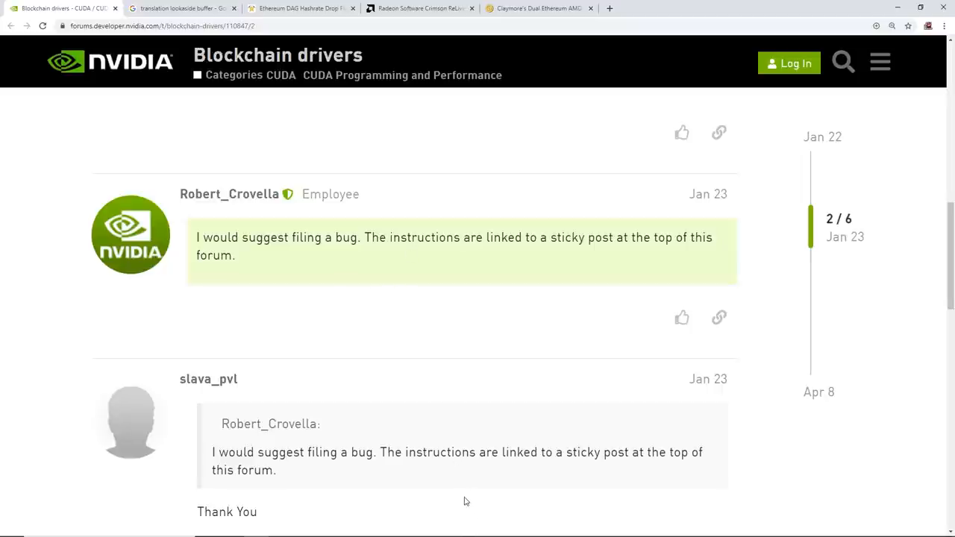
{"action": "left_click", "coordinate": [539, 9]}
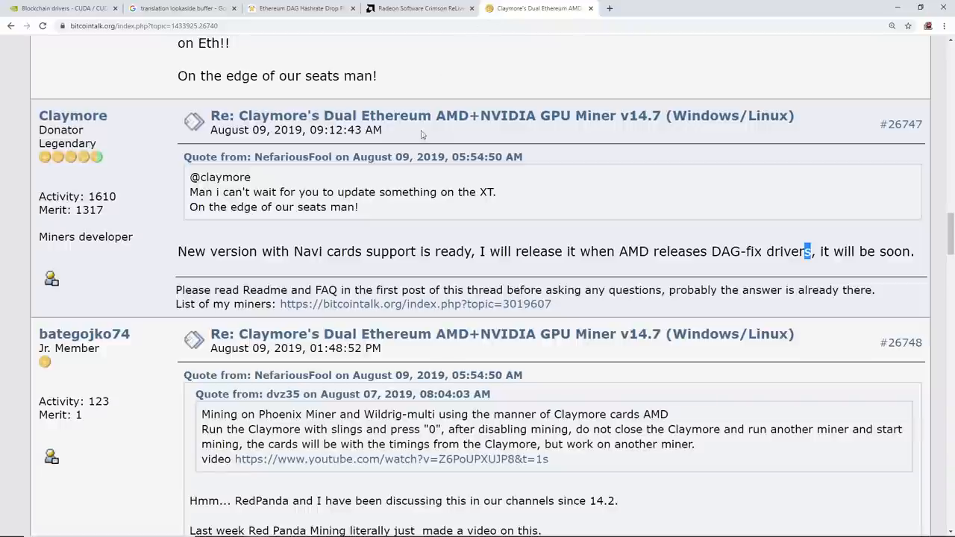
{"action": "mouse_move", "coordinate": [409, 217]}
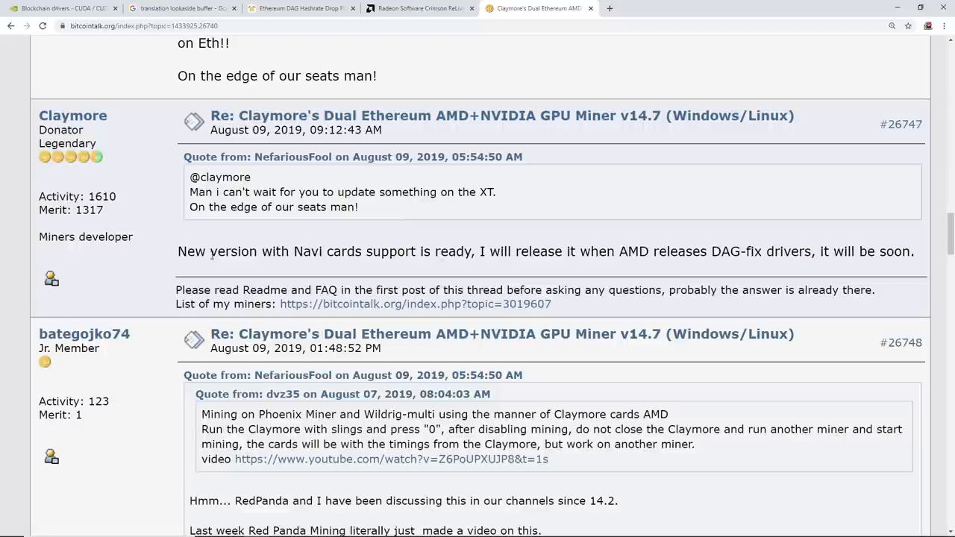
Highlight Claymore's Navi support and AMD DAG-fix wait remarks, then bring up the TeamViewer rig session
{"action": "left_click_drag", "start_coordinate": [197, 251], "coordinate": [502, 250]}
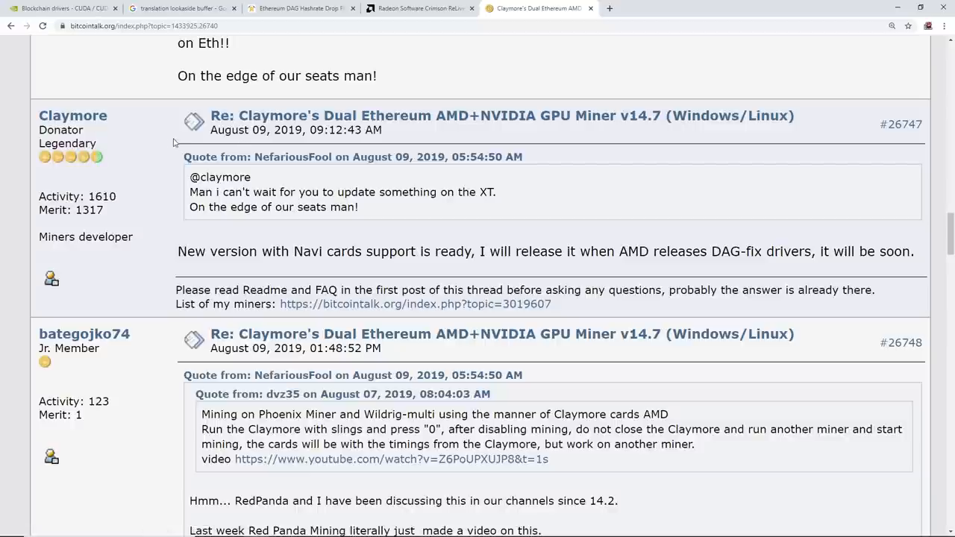
{"action": "mouse_move", "coordinate": [212, 149]}
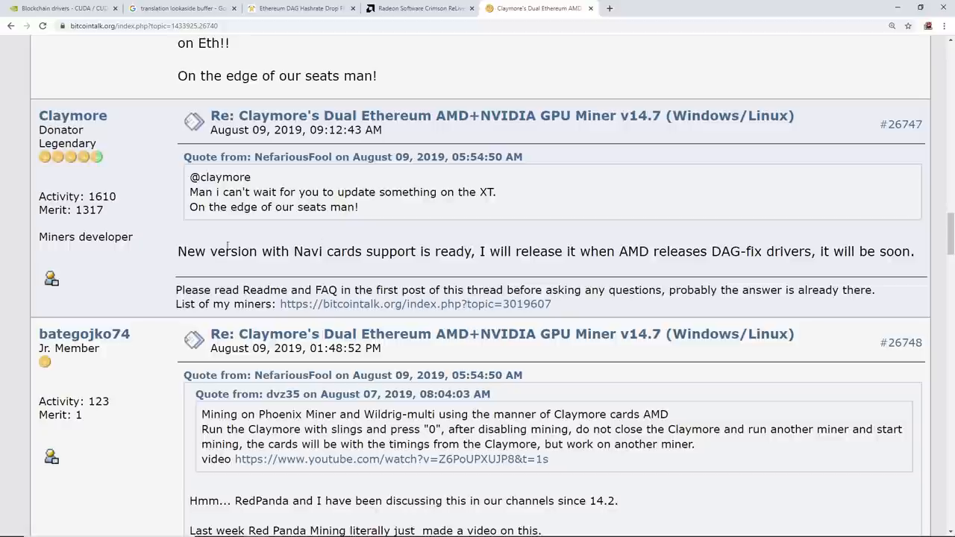
{"action": "left_click_drag", "start_coordinate": [178, 250], "coordinate": [276, 251]}
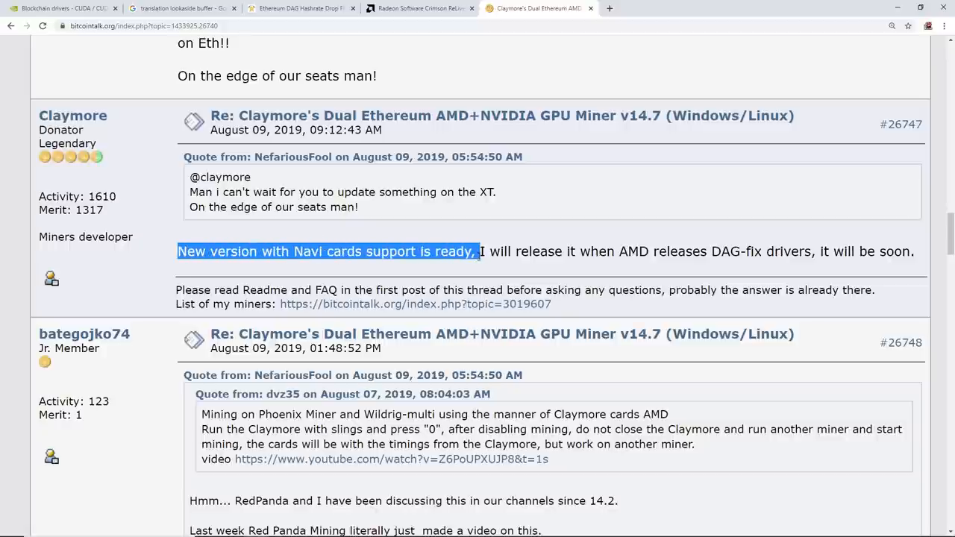
{"action": "left_click_drag", "start_coordinate": [480, 251], "coordinate": [699, 250]}
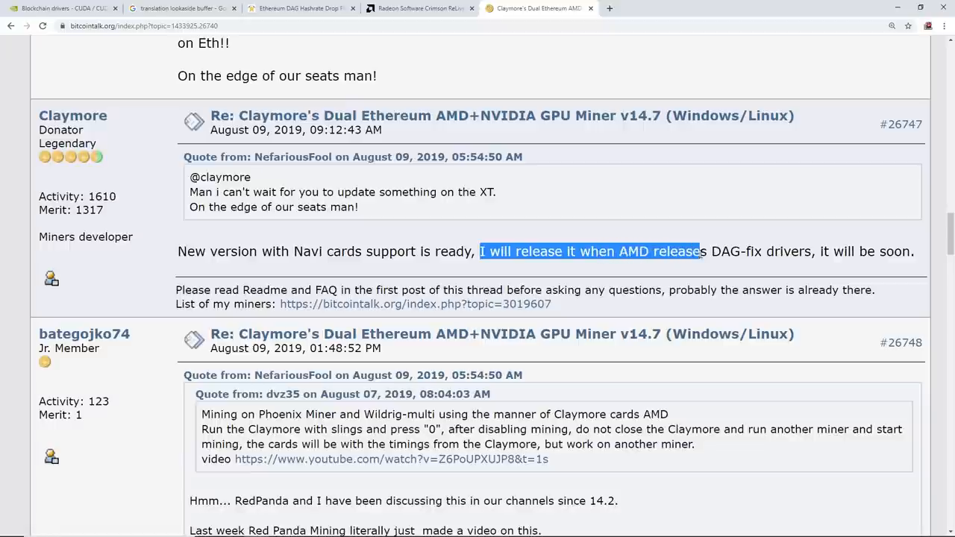
{"action": "left_click_drag", "start_coordinate": [698, 250], "coordinate": [821, 251]}
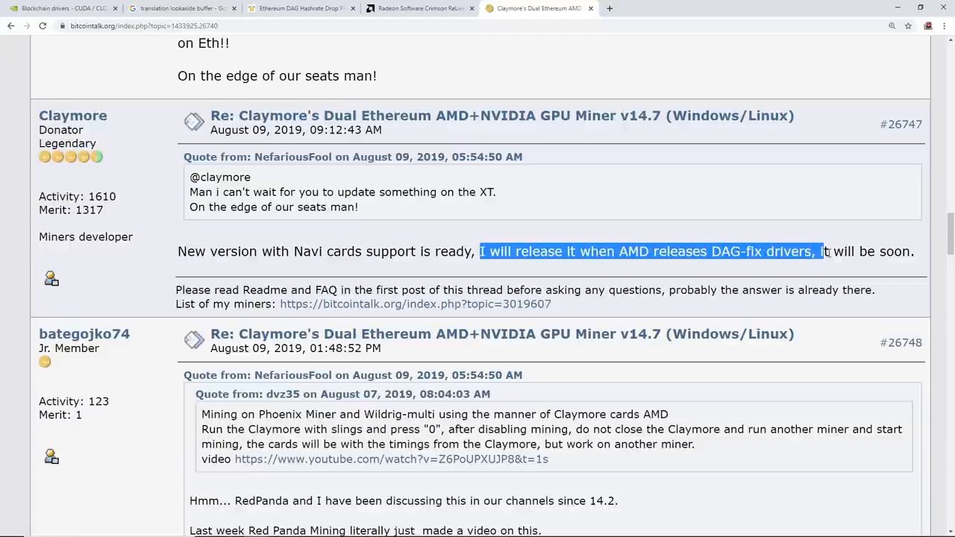
{"action": "left_click", "coordinate": [328, 251]}
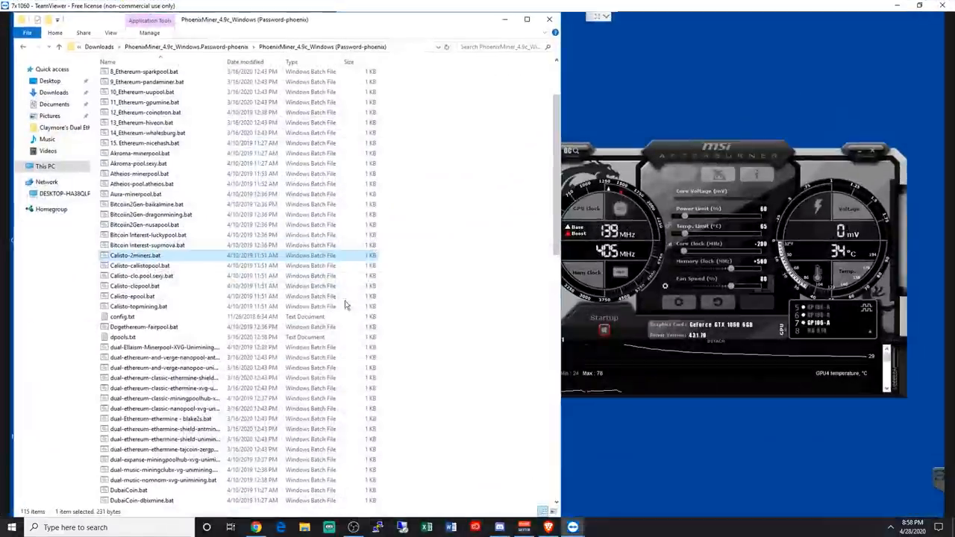
Launch Callisto-2miners.bat from the PhoenixMiner folder on the 1060 rig
{"action": "double_click", "coordinate": [134, 256]}
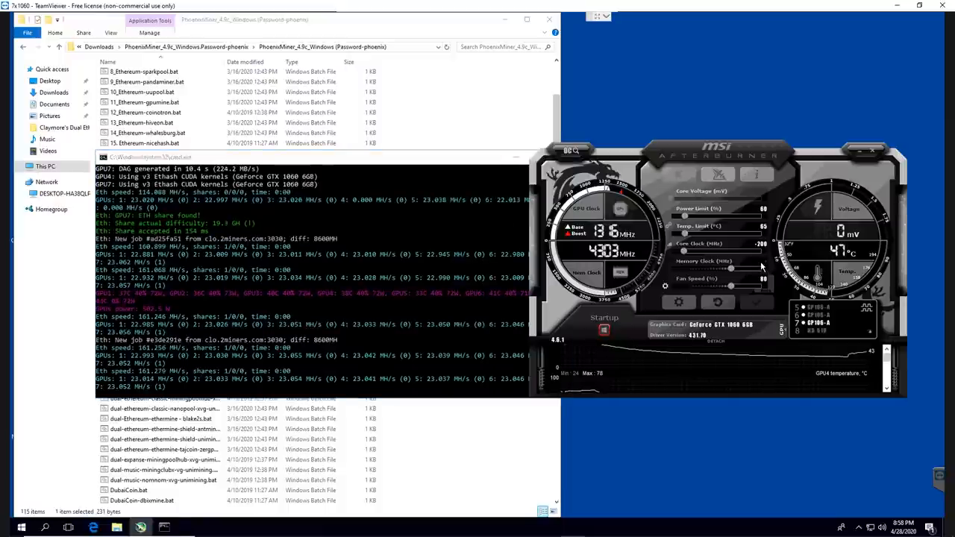
Review the miner console's hashrate summary, then return to the NVIDIA 'Blockchain drivers' forum thread in Chrome
{"action": "left_click", "coordinate": [755, 301]}
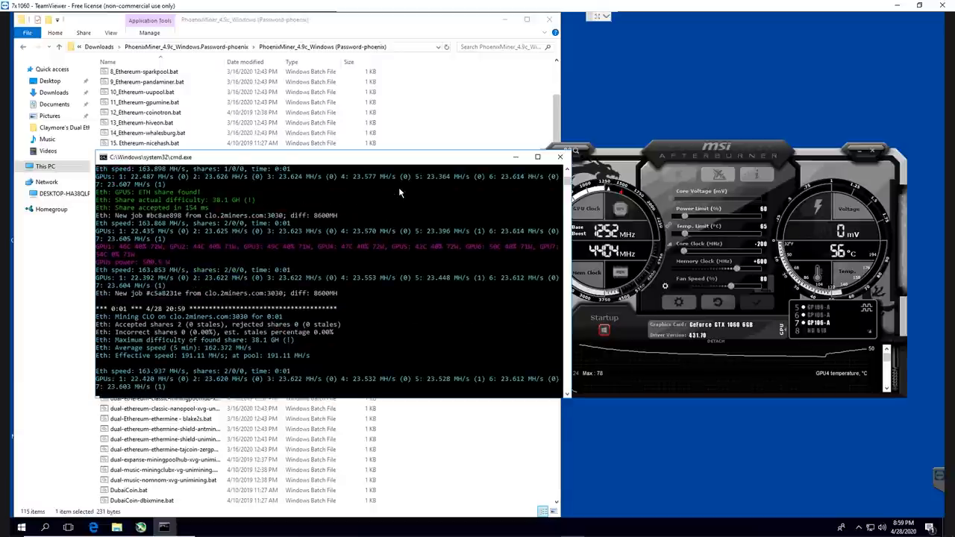
{"action": "left_click", "coordinate": [537, 9]}
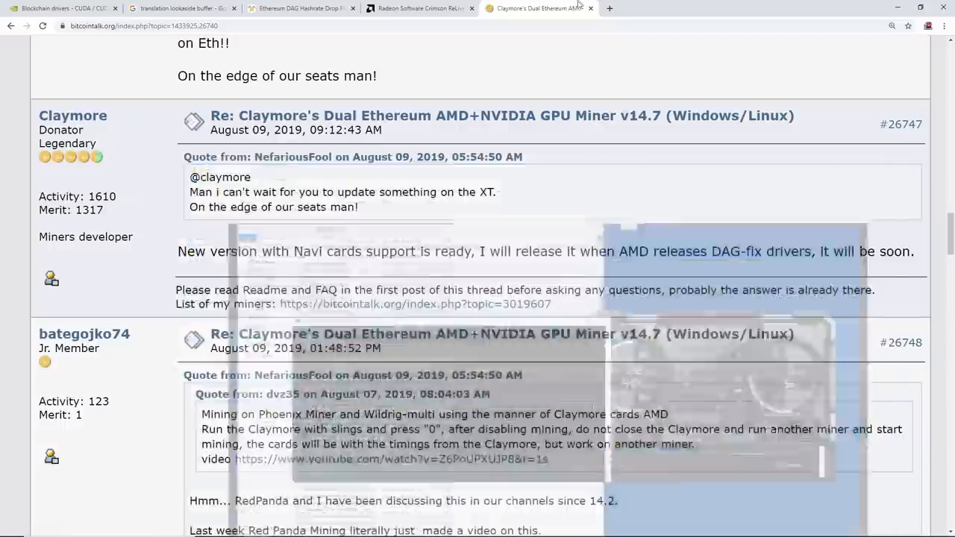
{"action": "left_click", "coordinate": [63, 9]}
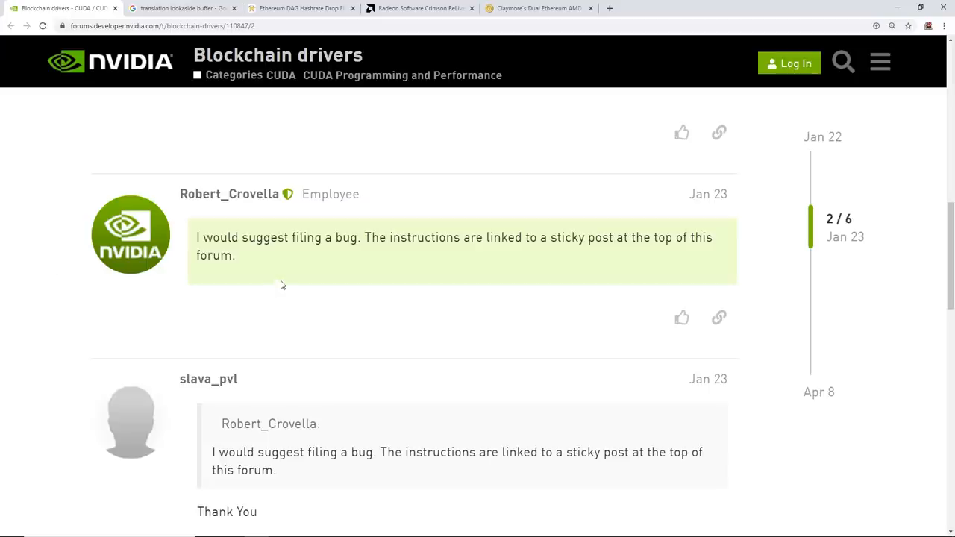